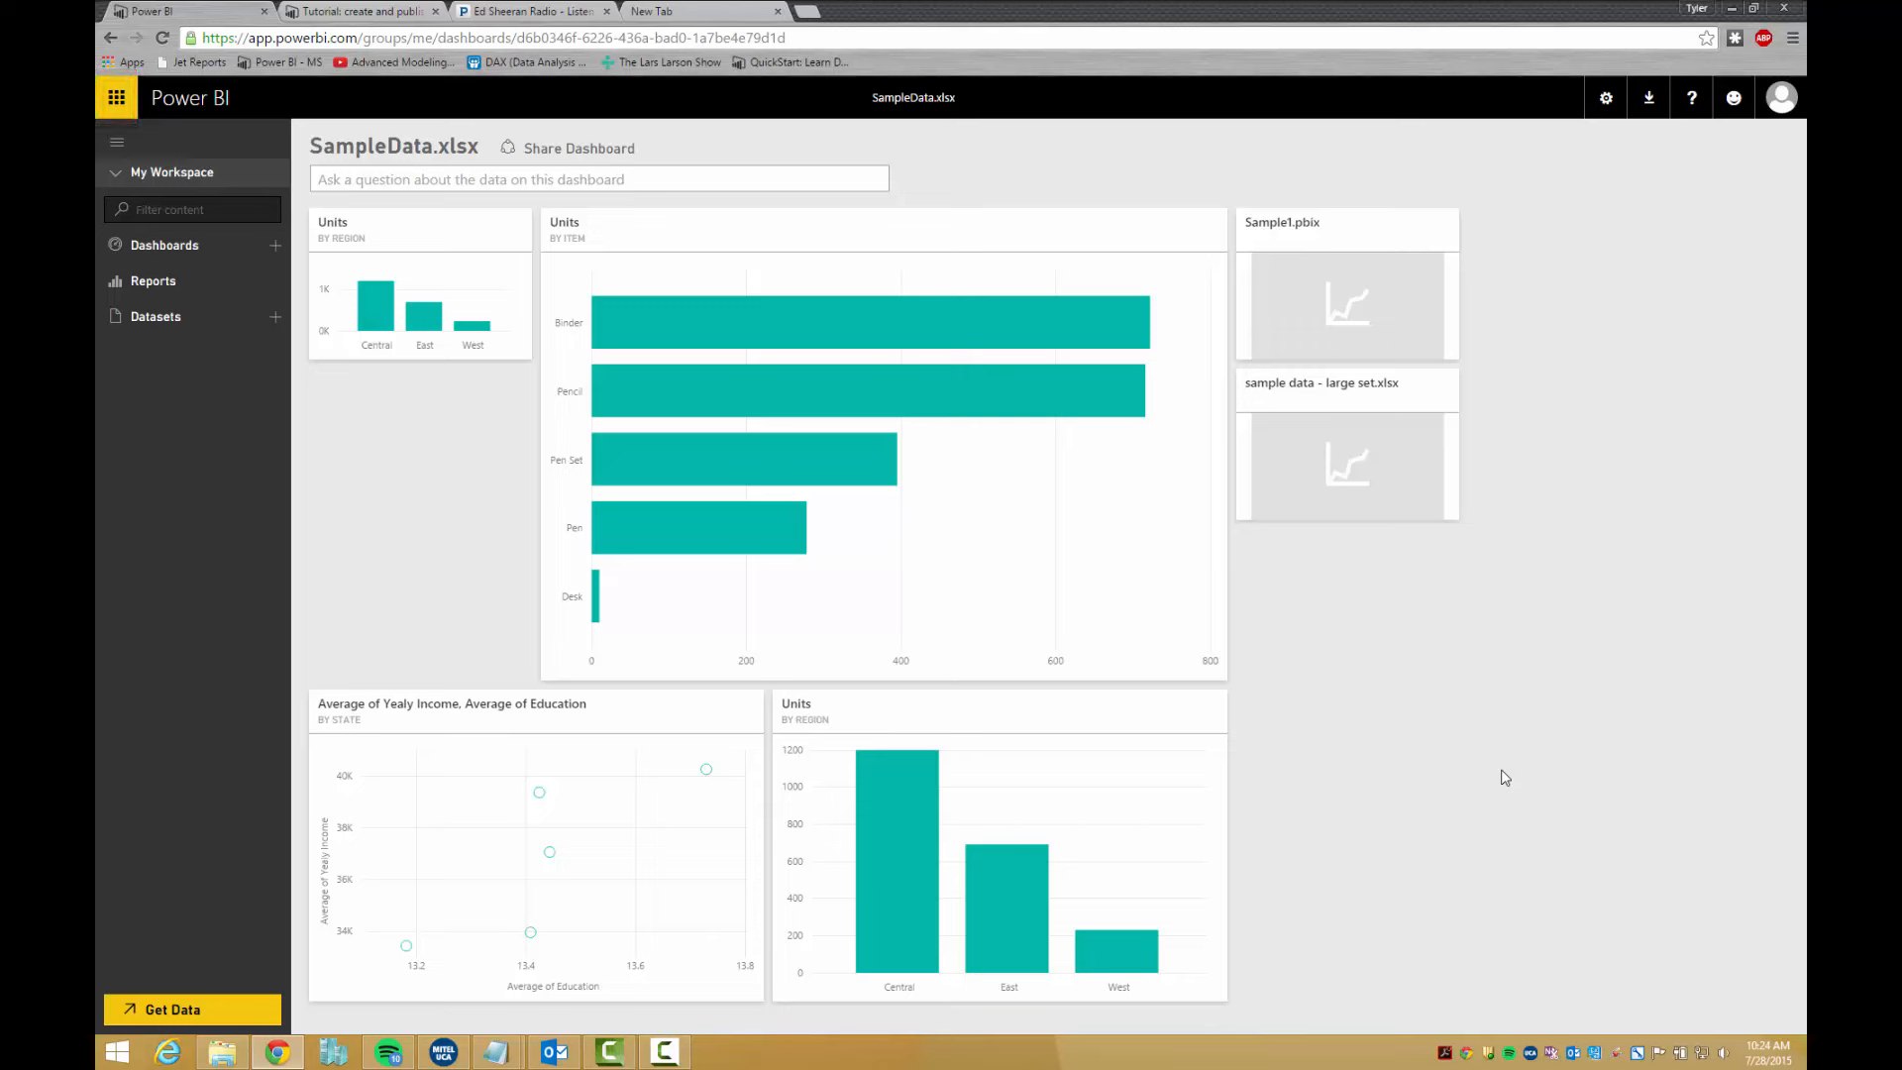
mouse_move(1730, 368)
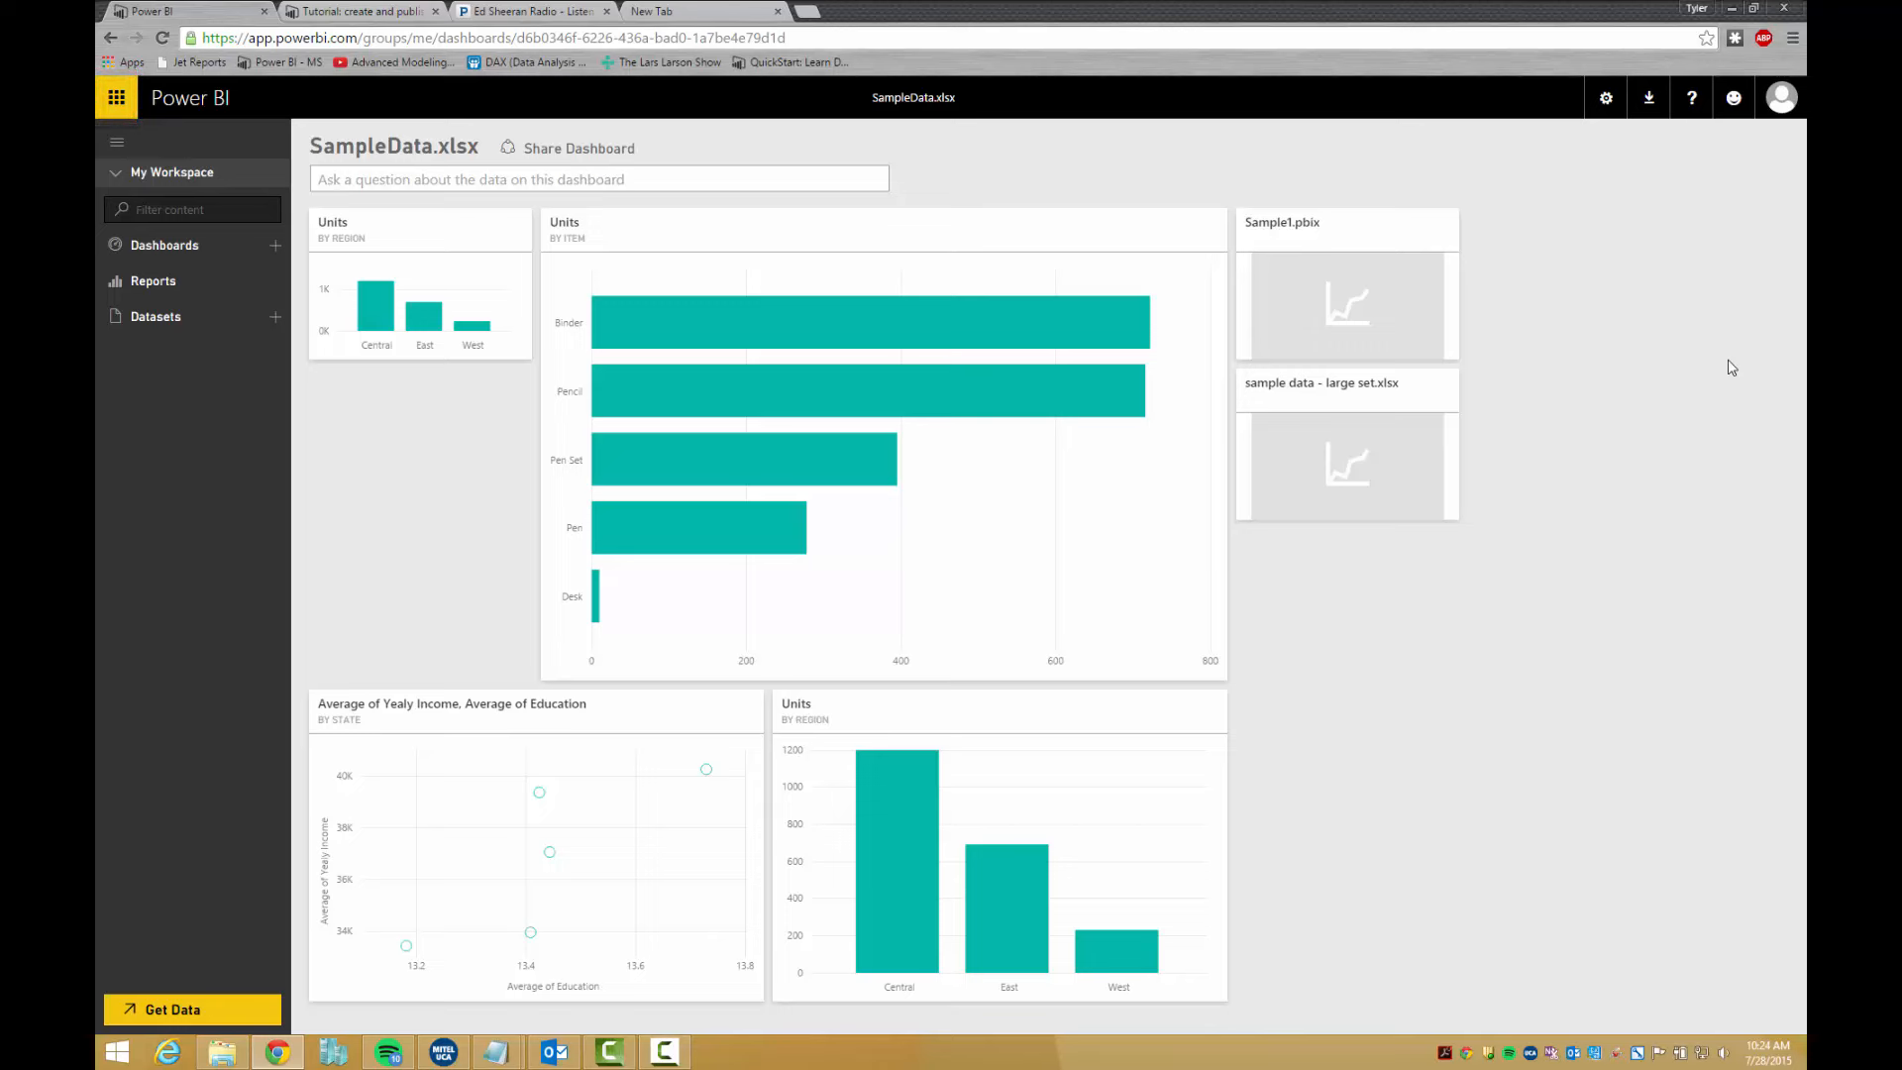
Show the gear menu's personal storage and content pack options on the SampleData.xlsx dashboard.
left_click(1605, 98)
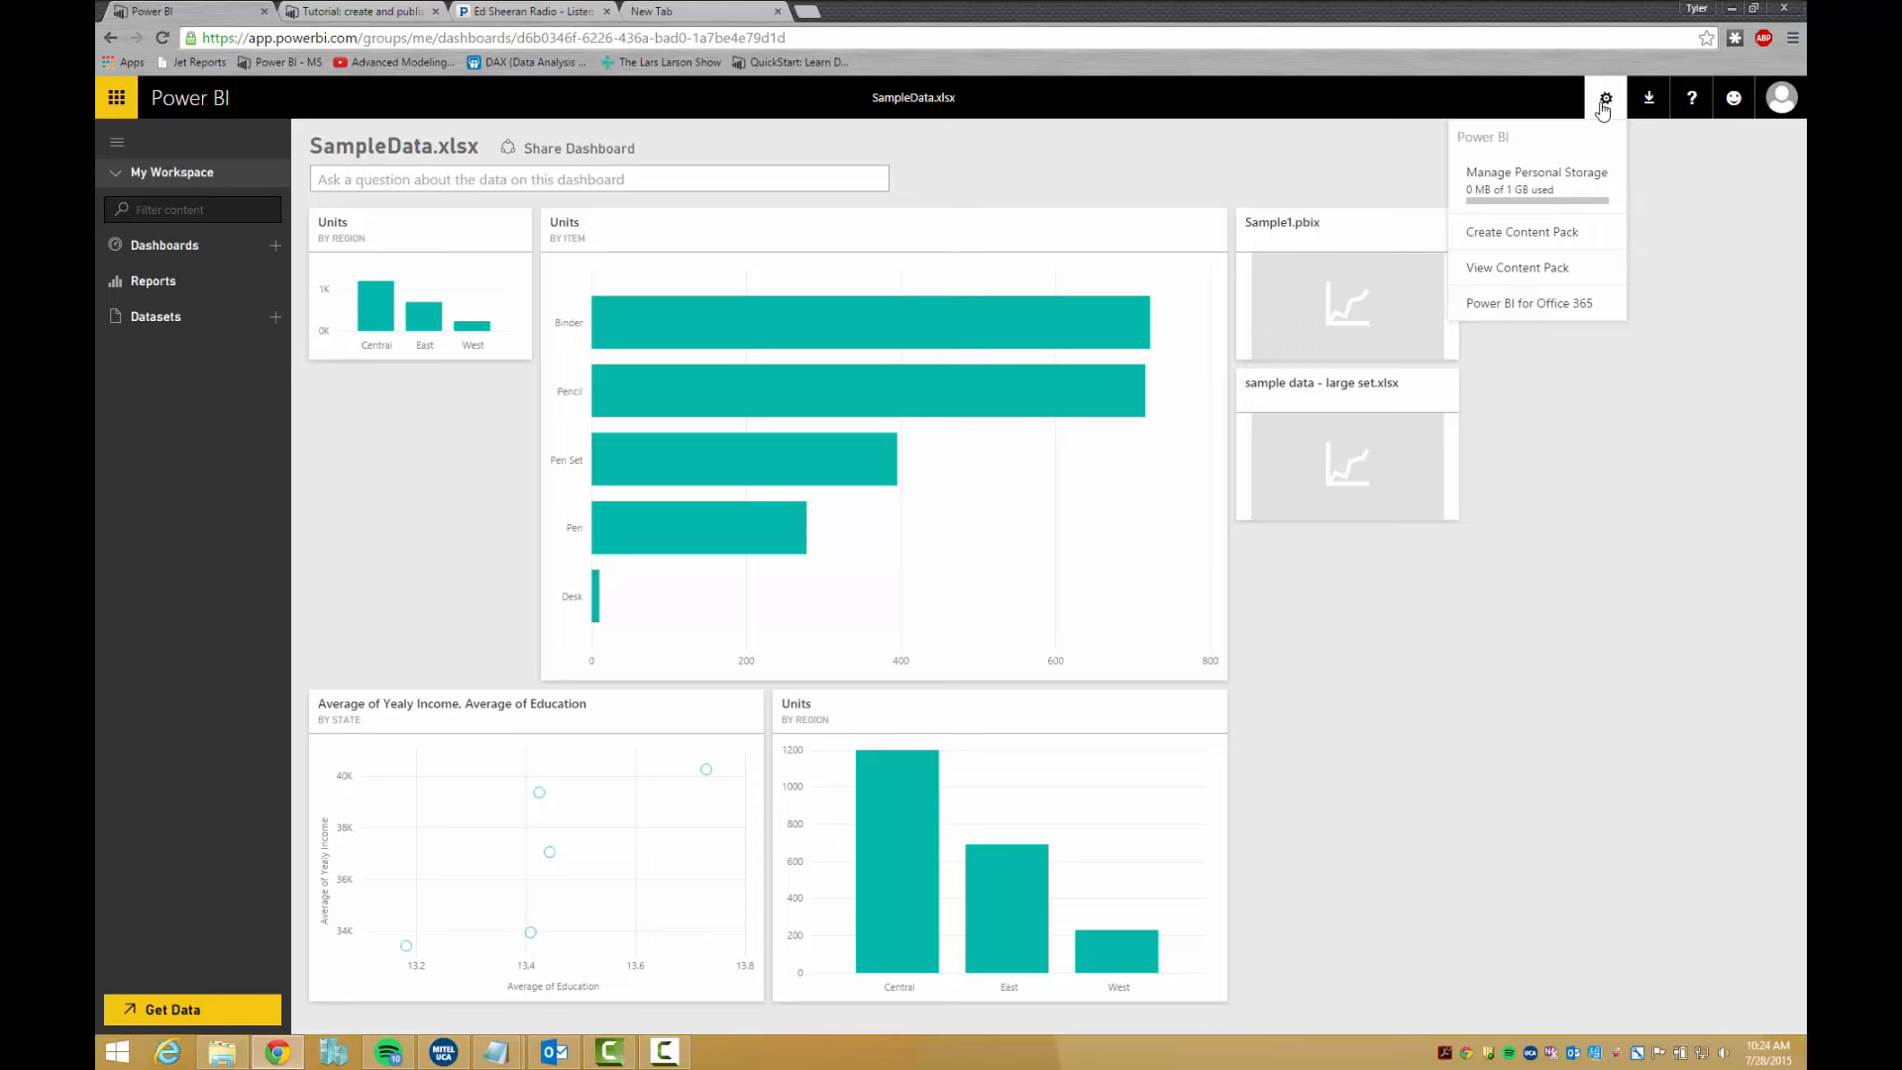
Show the download options: Power BI for Mobile, Desktop, Analysis Services Connector, Personal Gateway.
left_click(1647, 98)
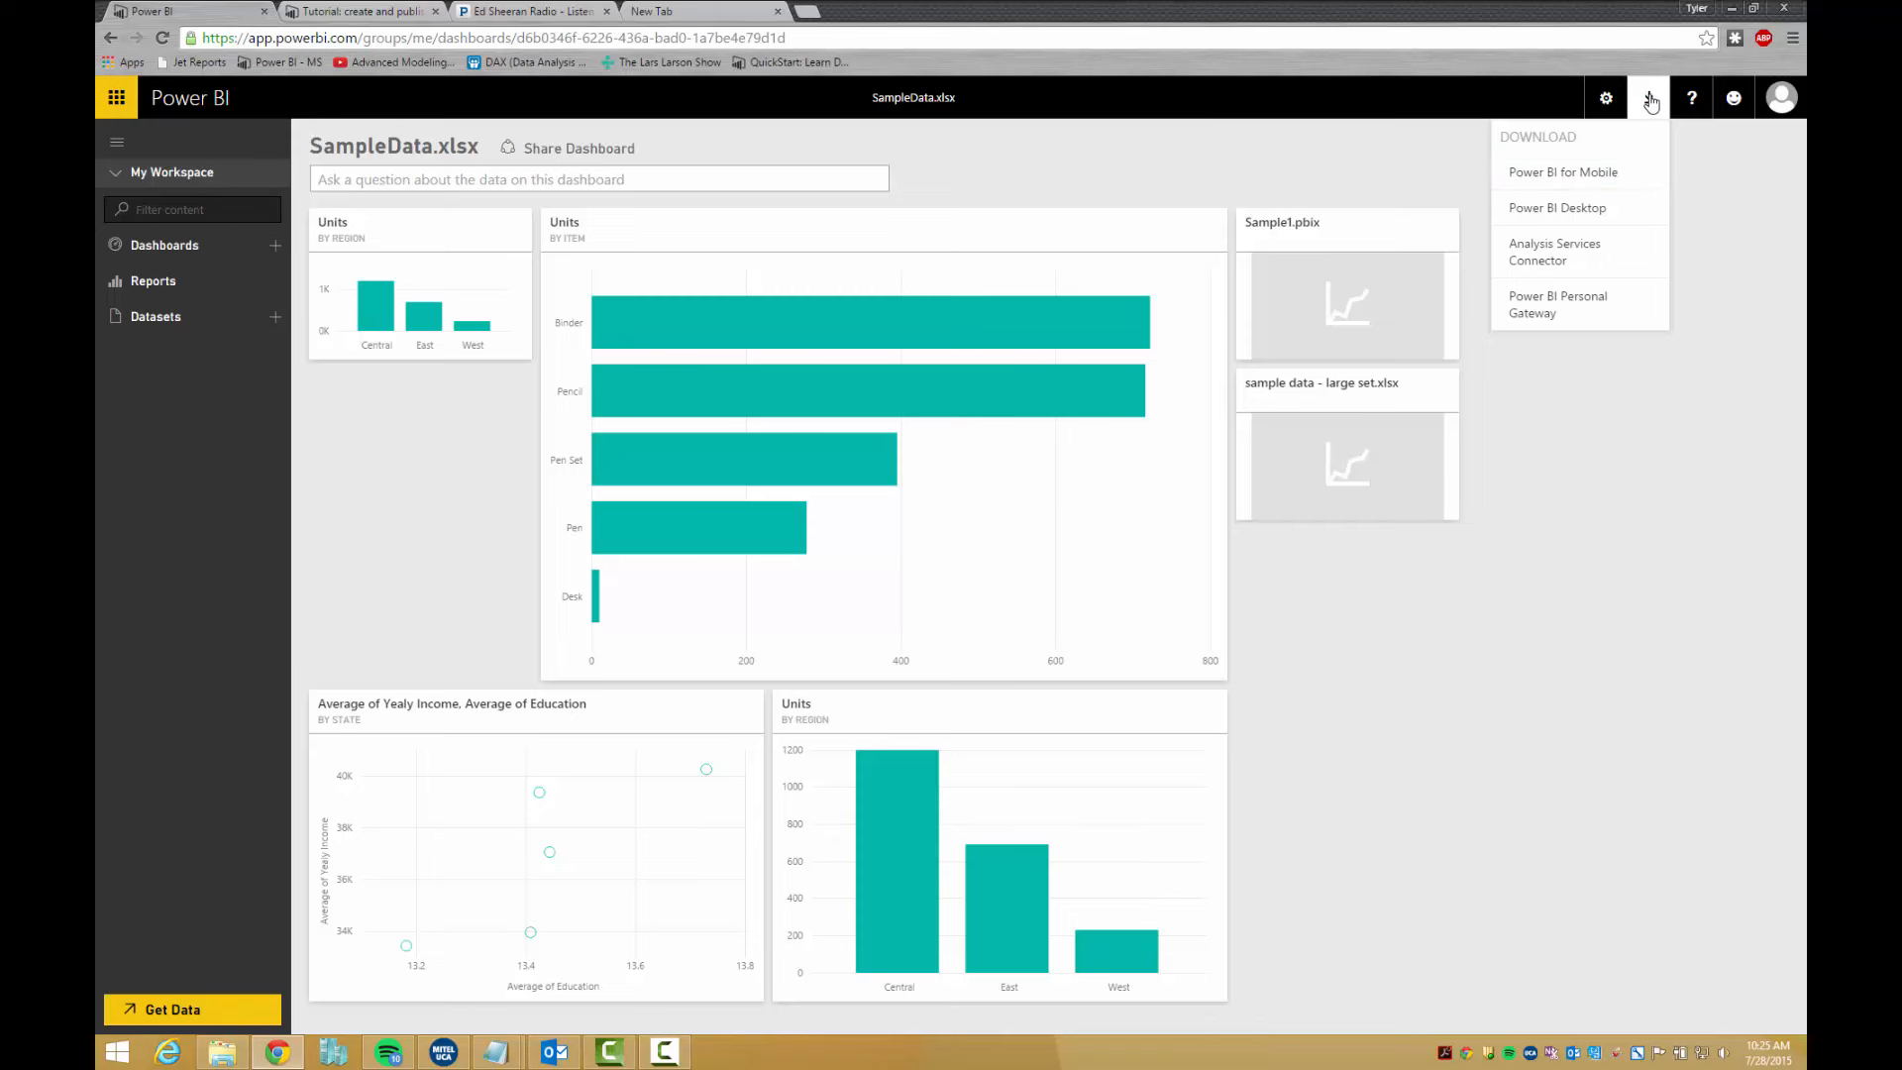
mouse_move(1578, 207)
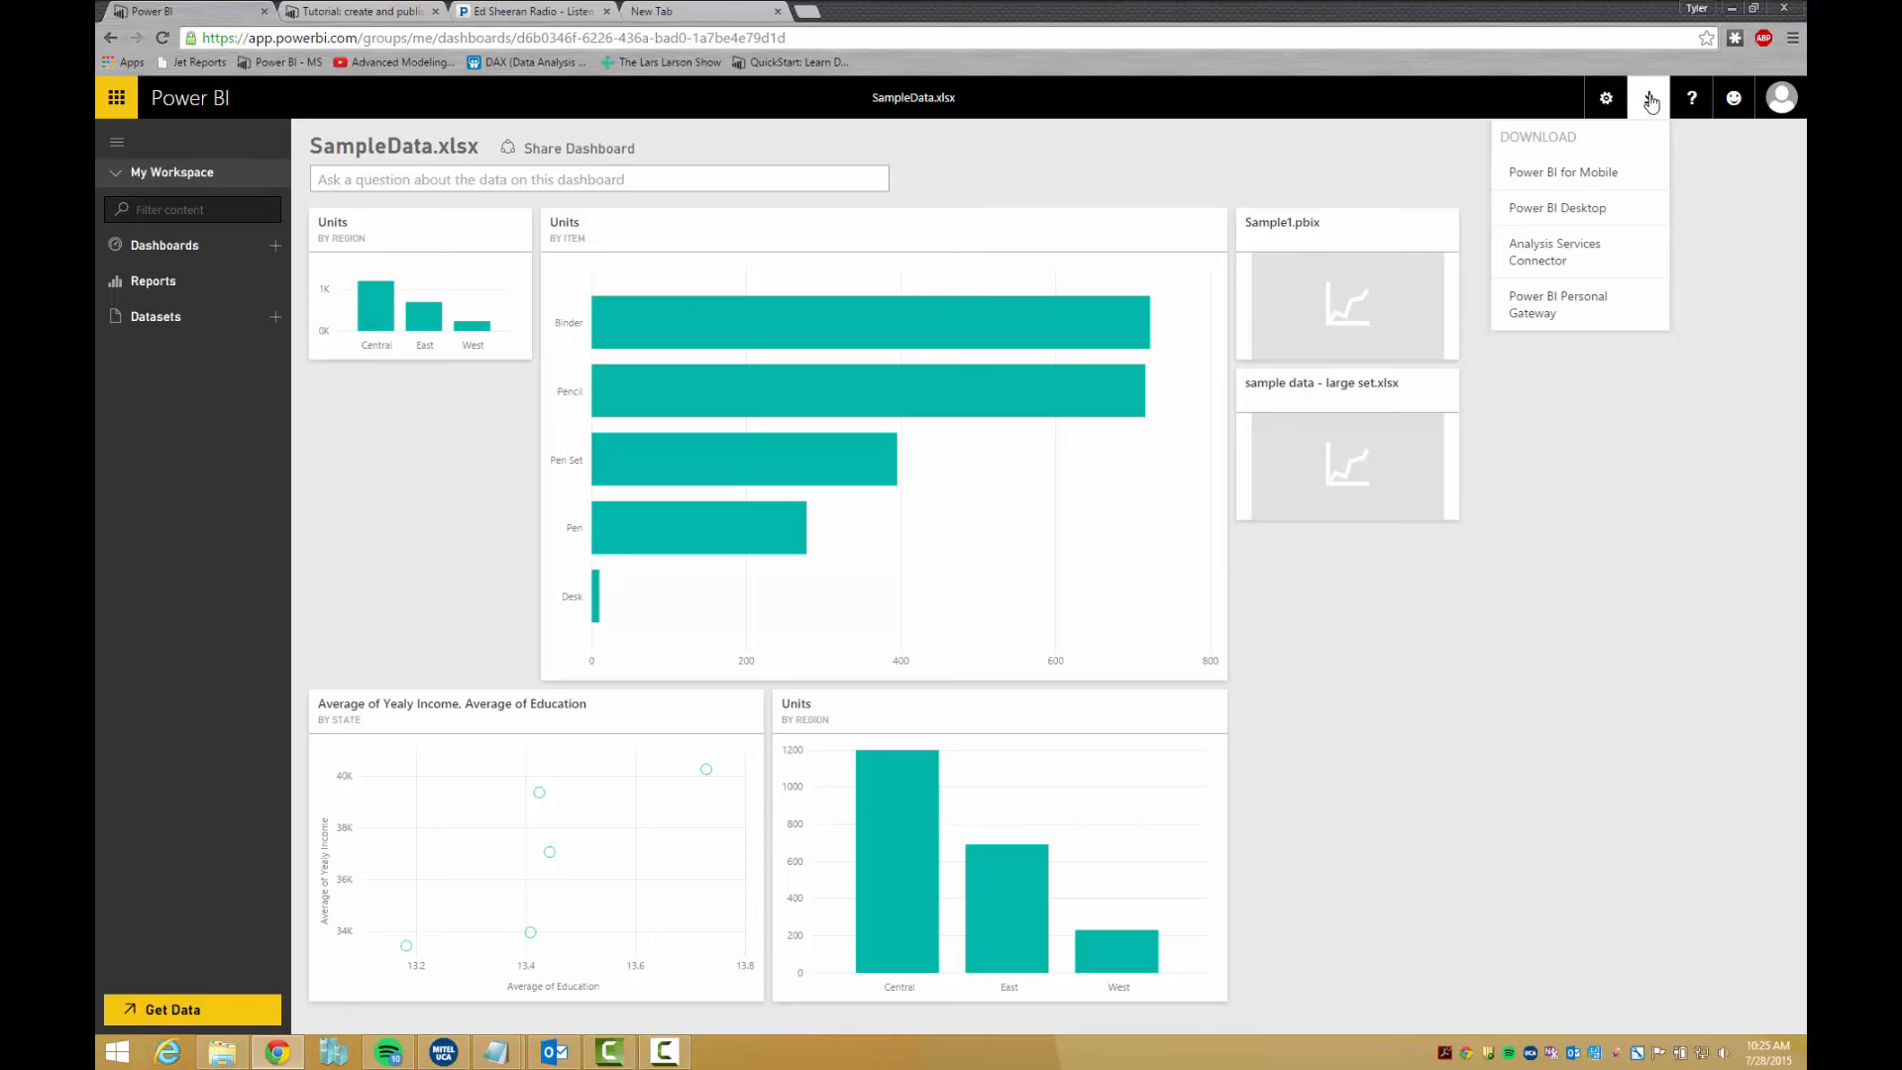
mouse_move(1655, 99)
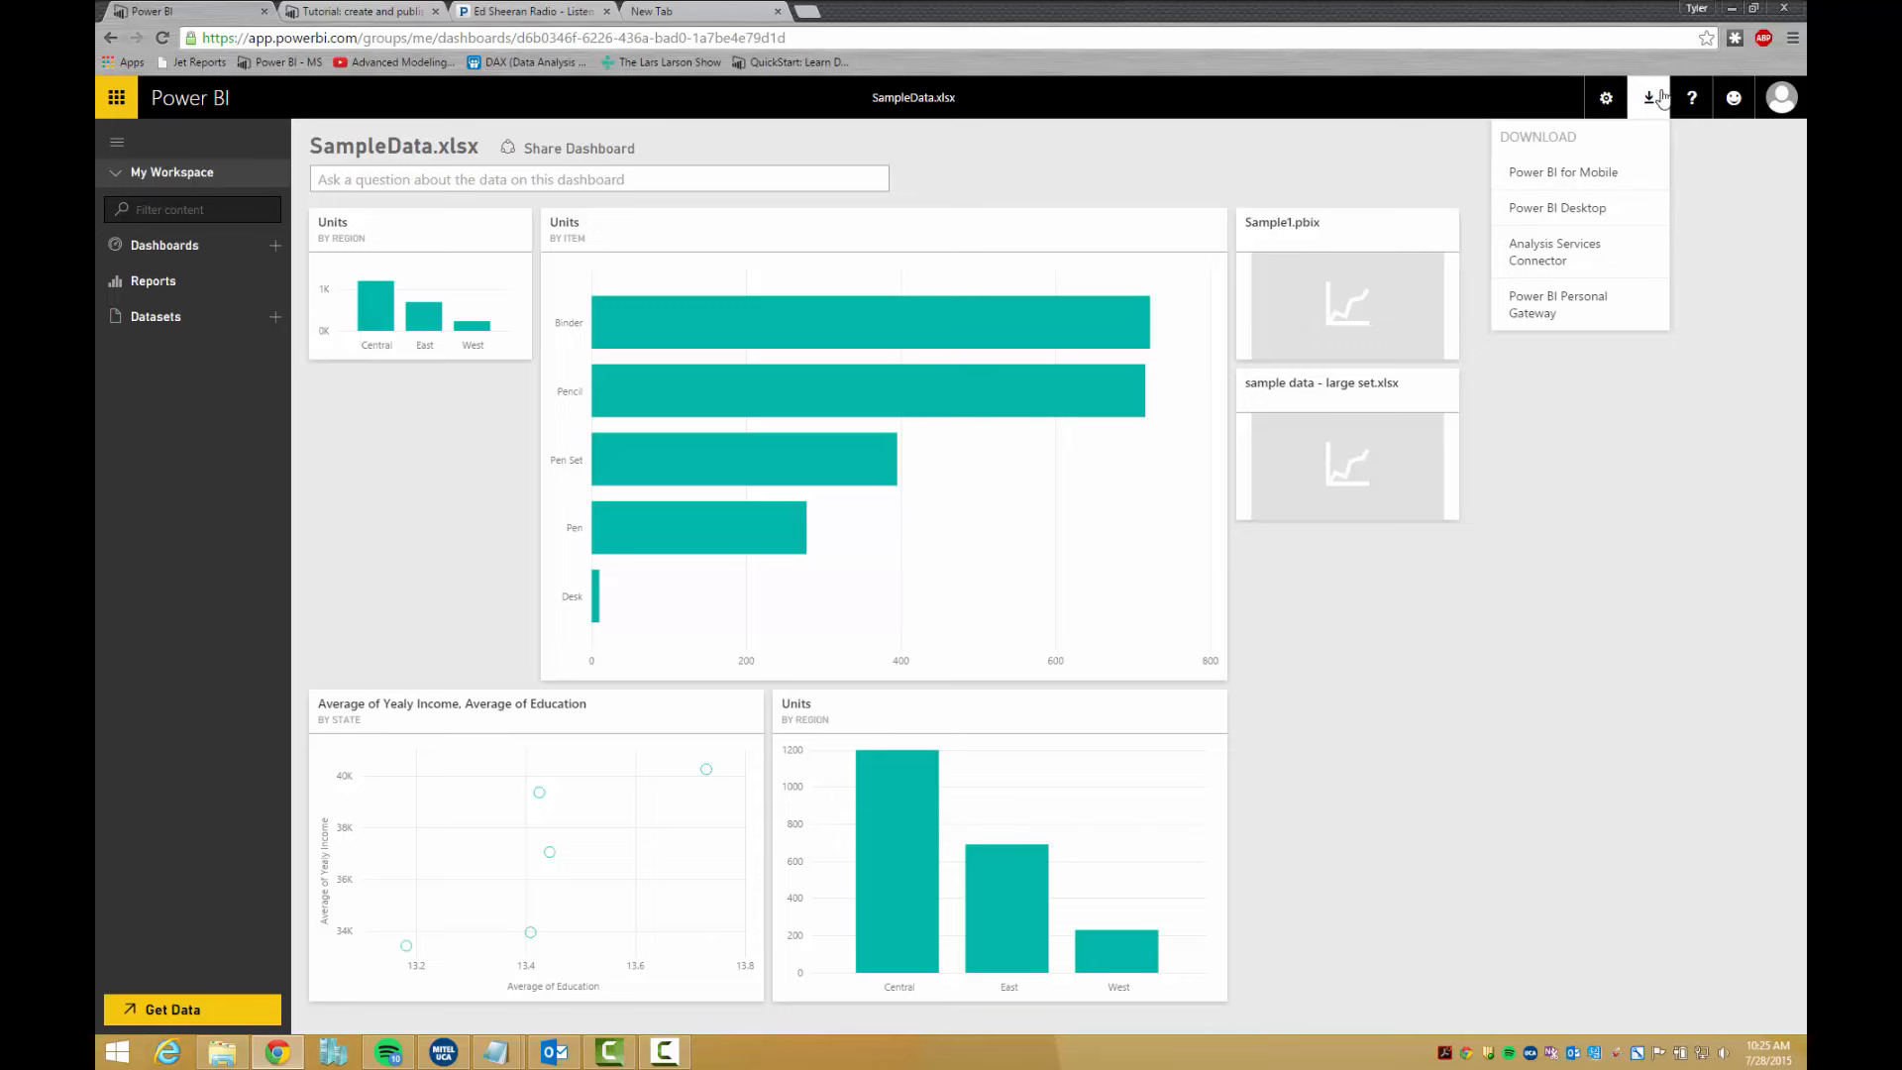
mouse_move(1691, 98)
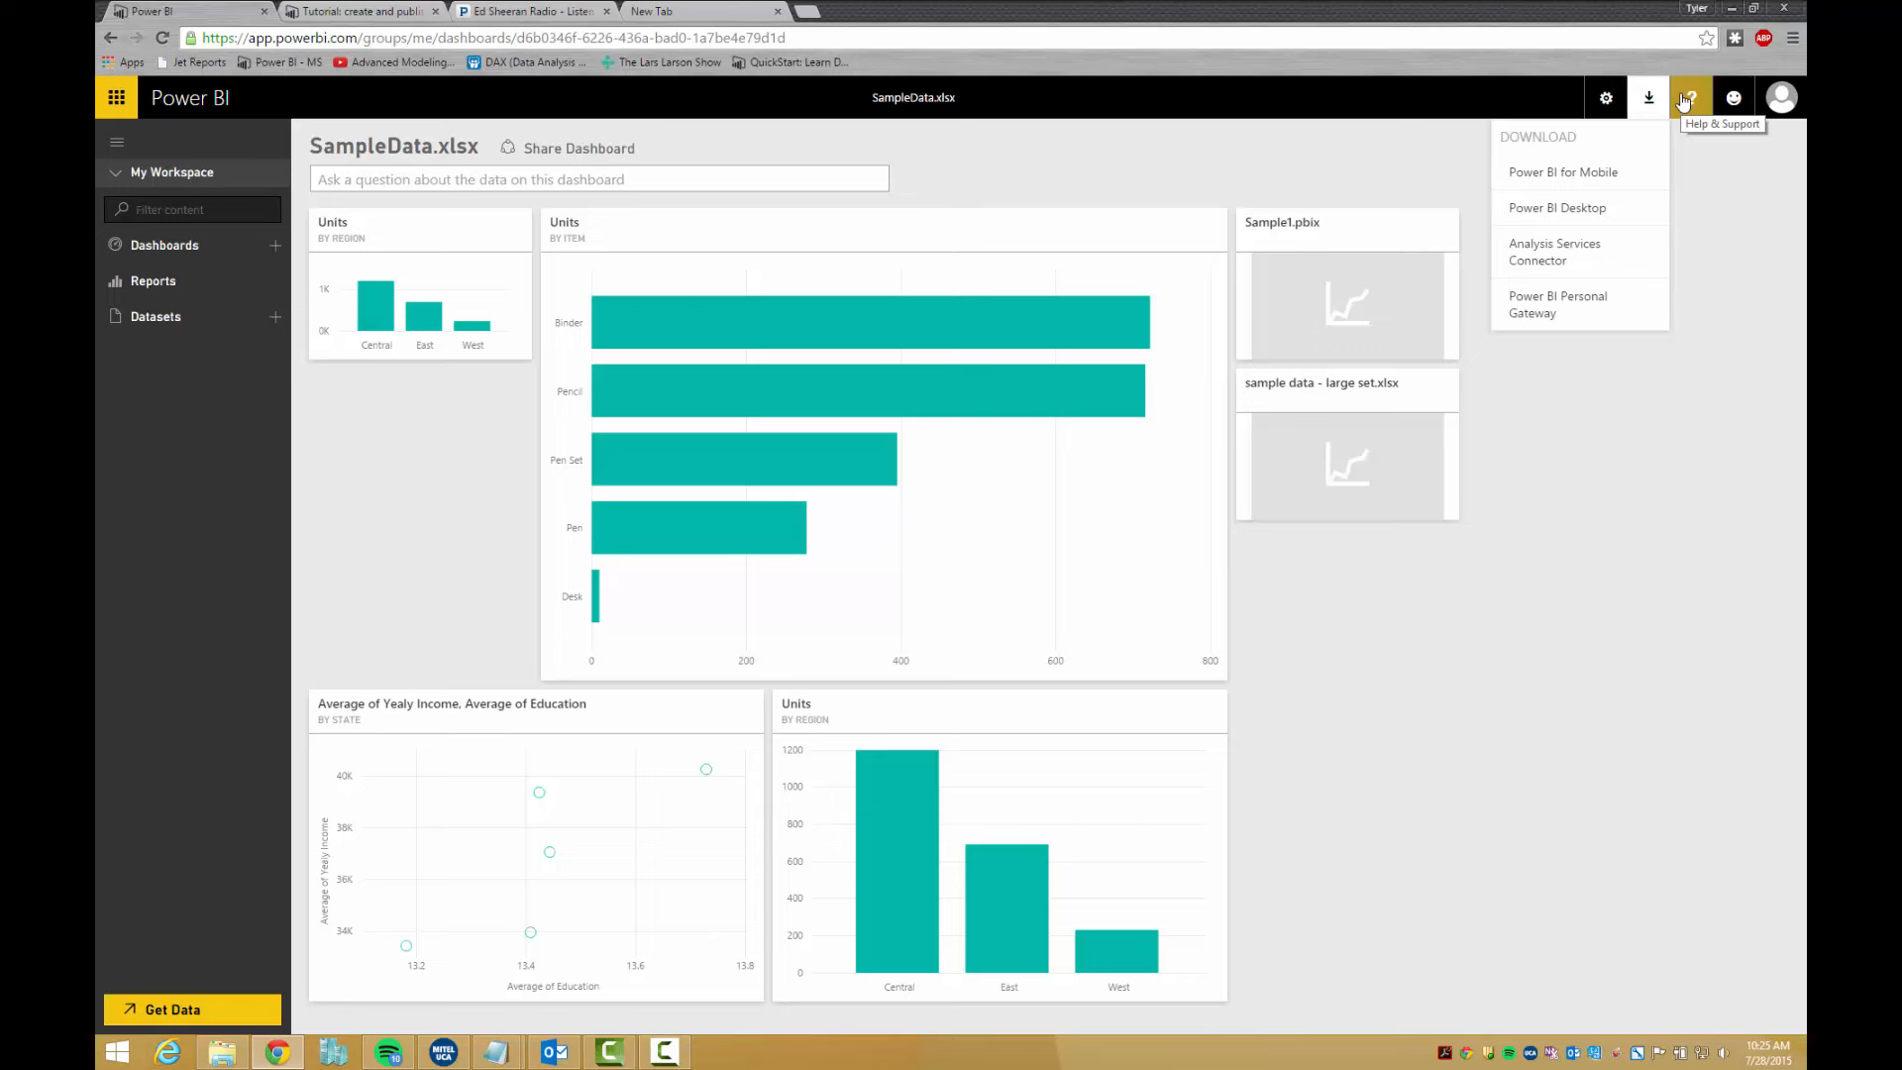
Dismiss the Download menu to return to the SampleData.xlsx dashboard.
left_click(1781, 98)
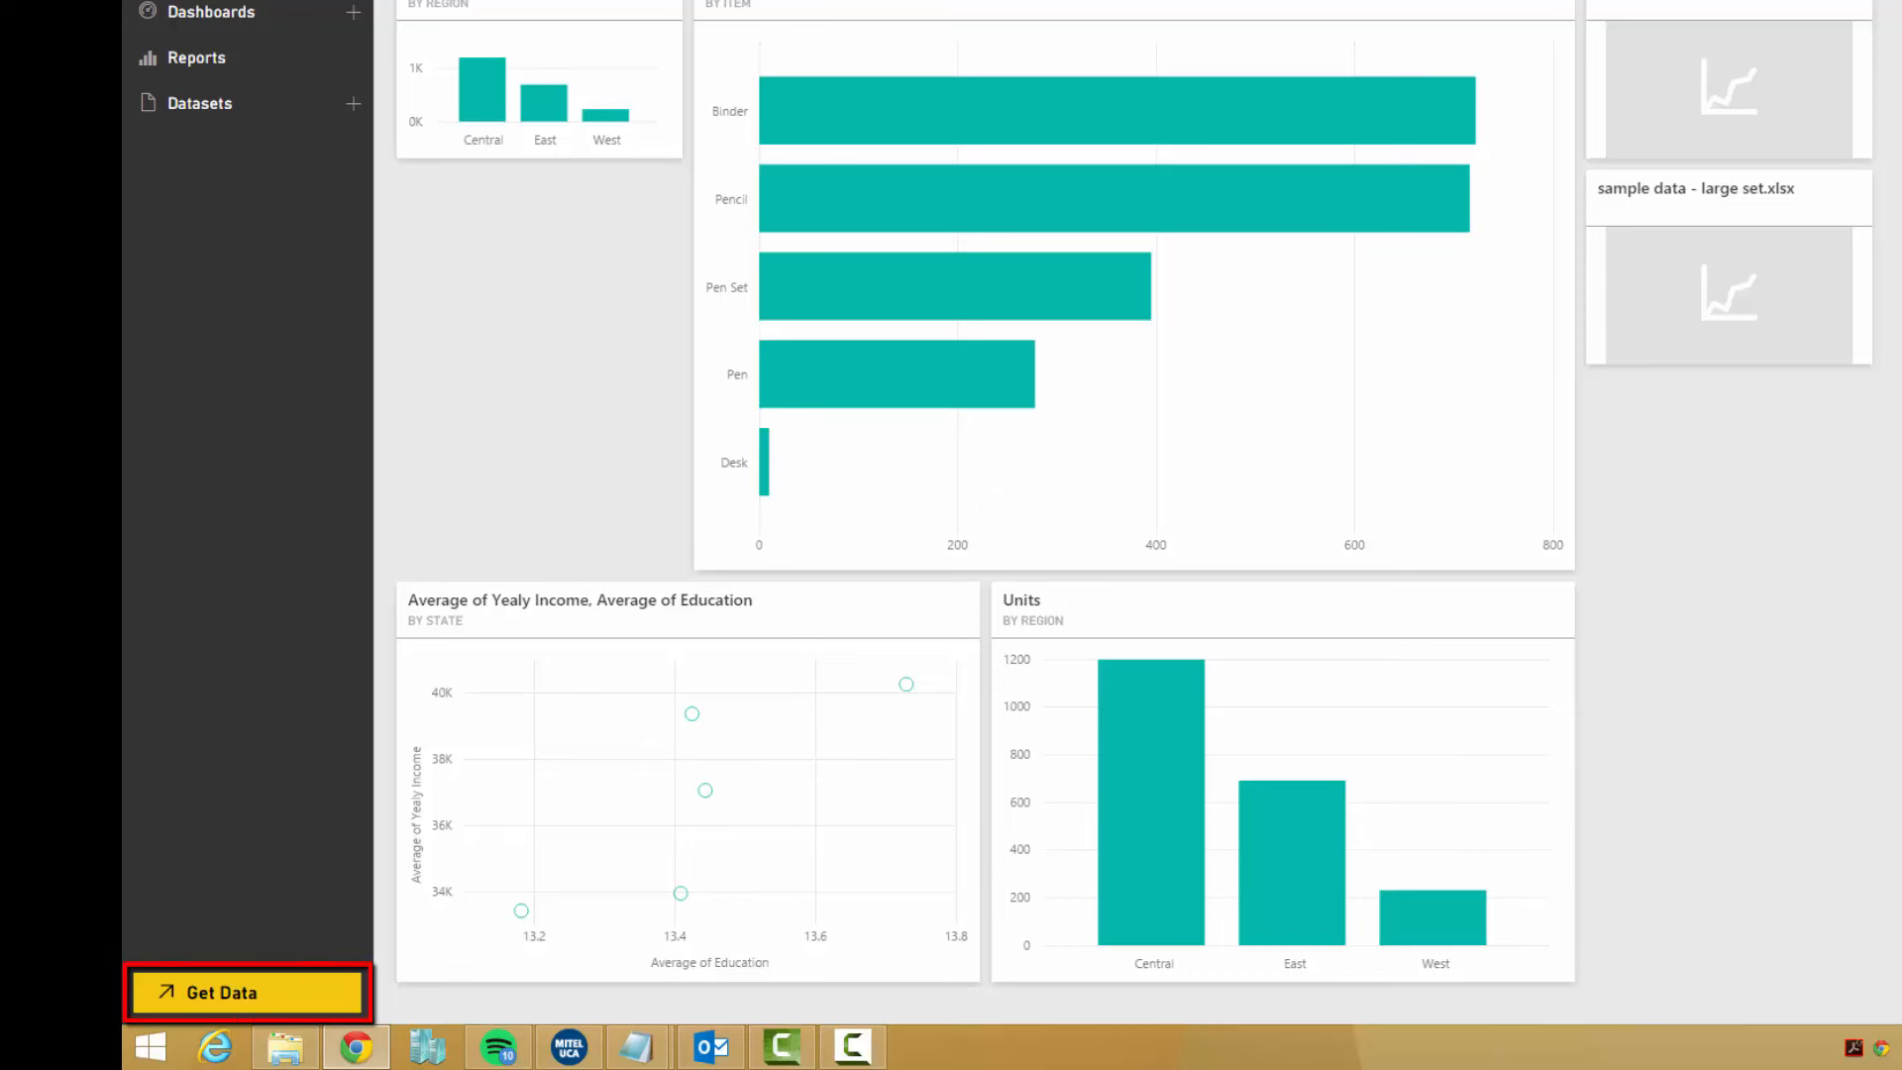
mouse_move(1079, 95)
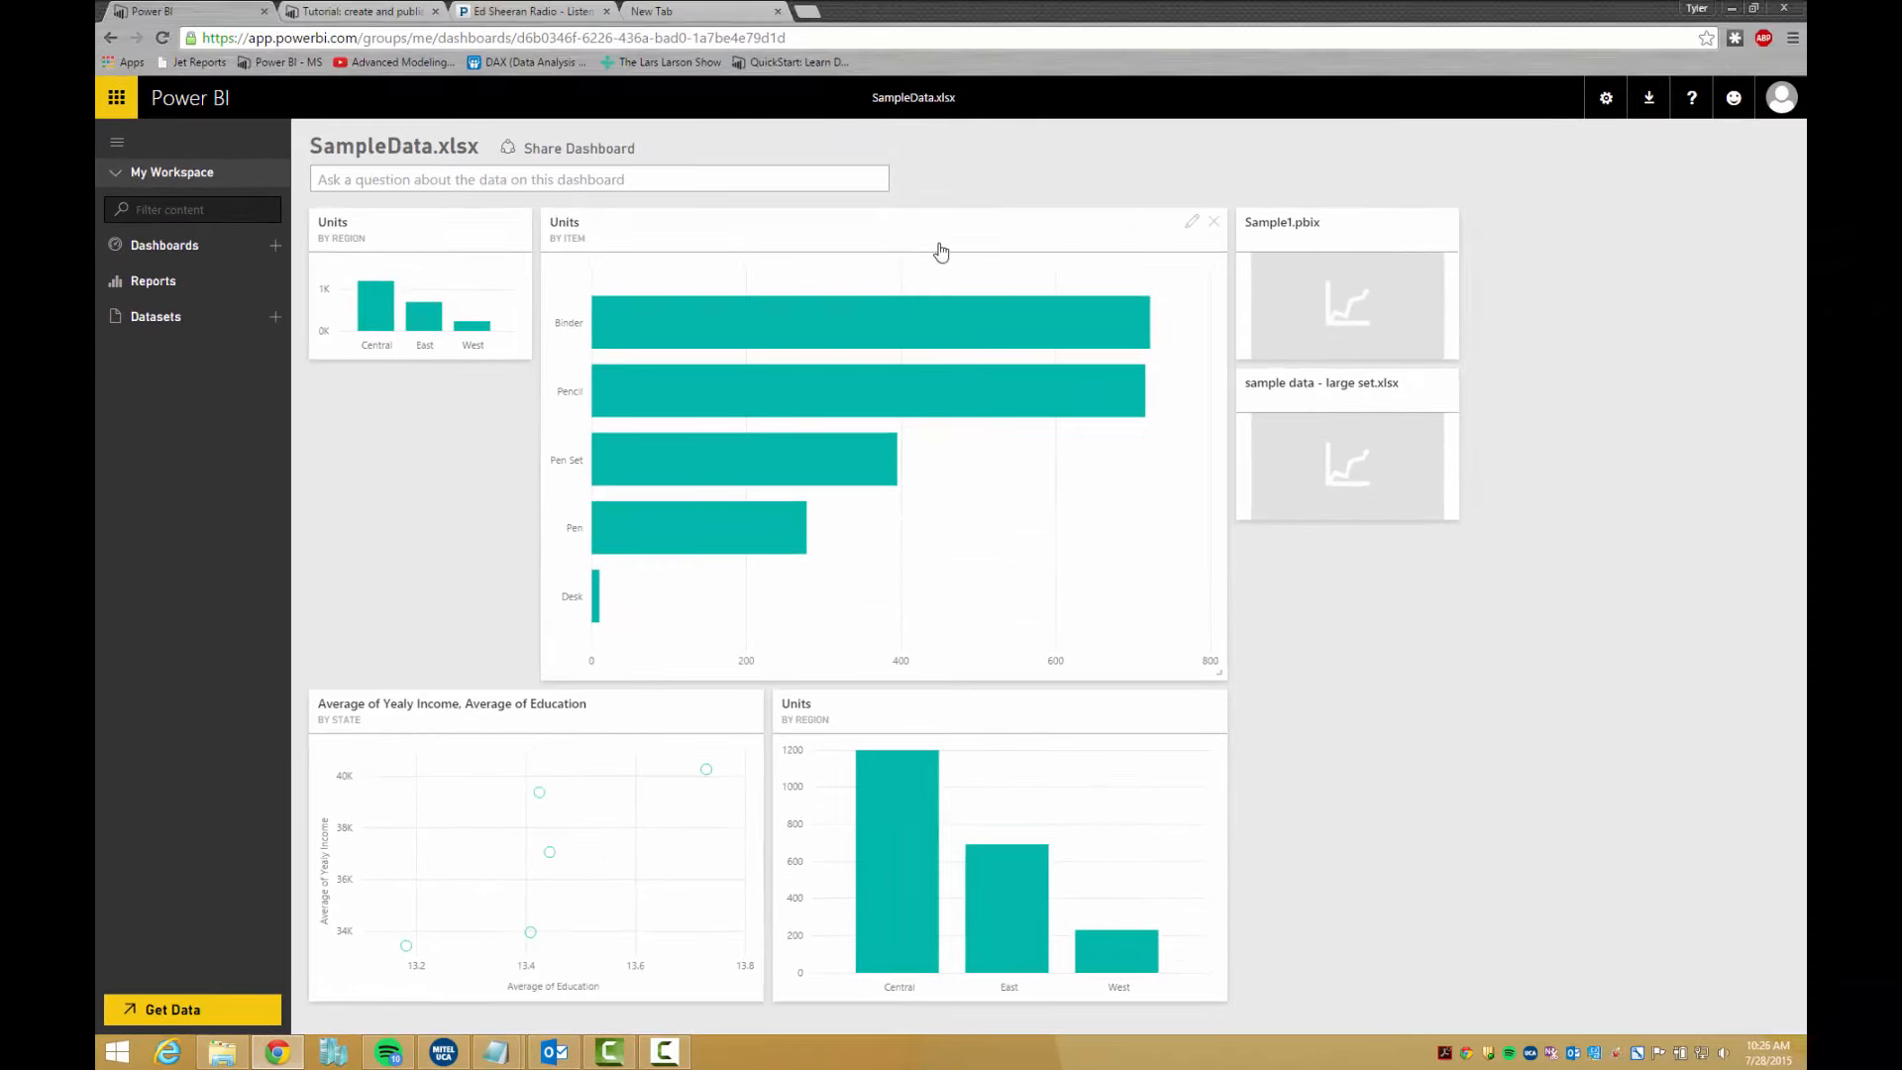
Chart Units by Region from the SampleData dataset, then expand the Reports list.
left_click(156, 317)
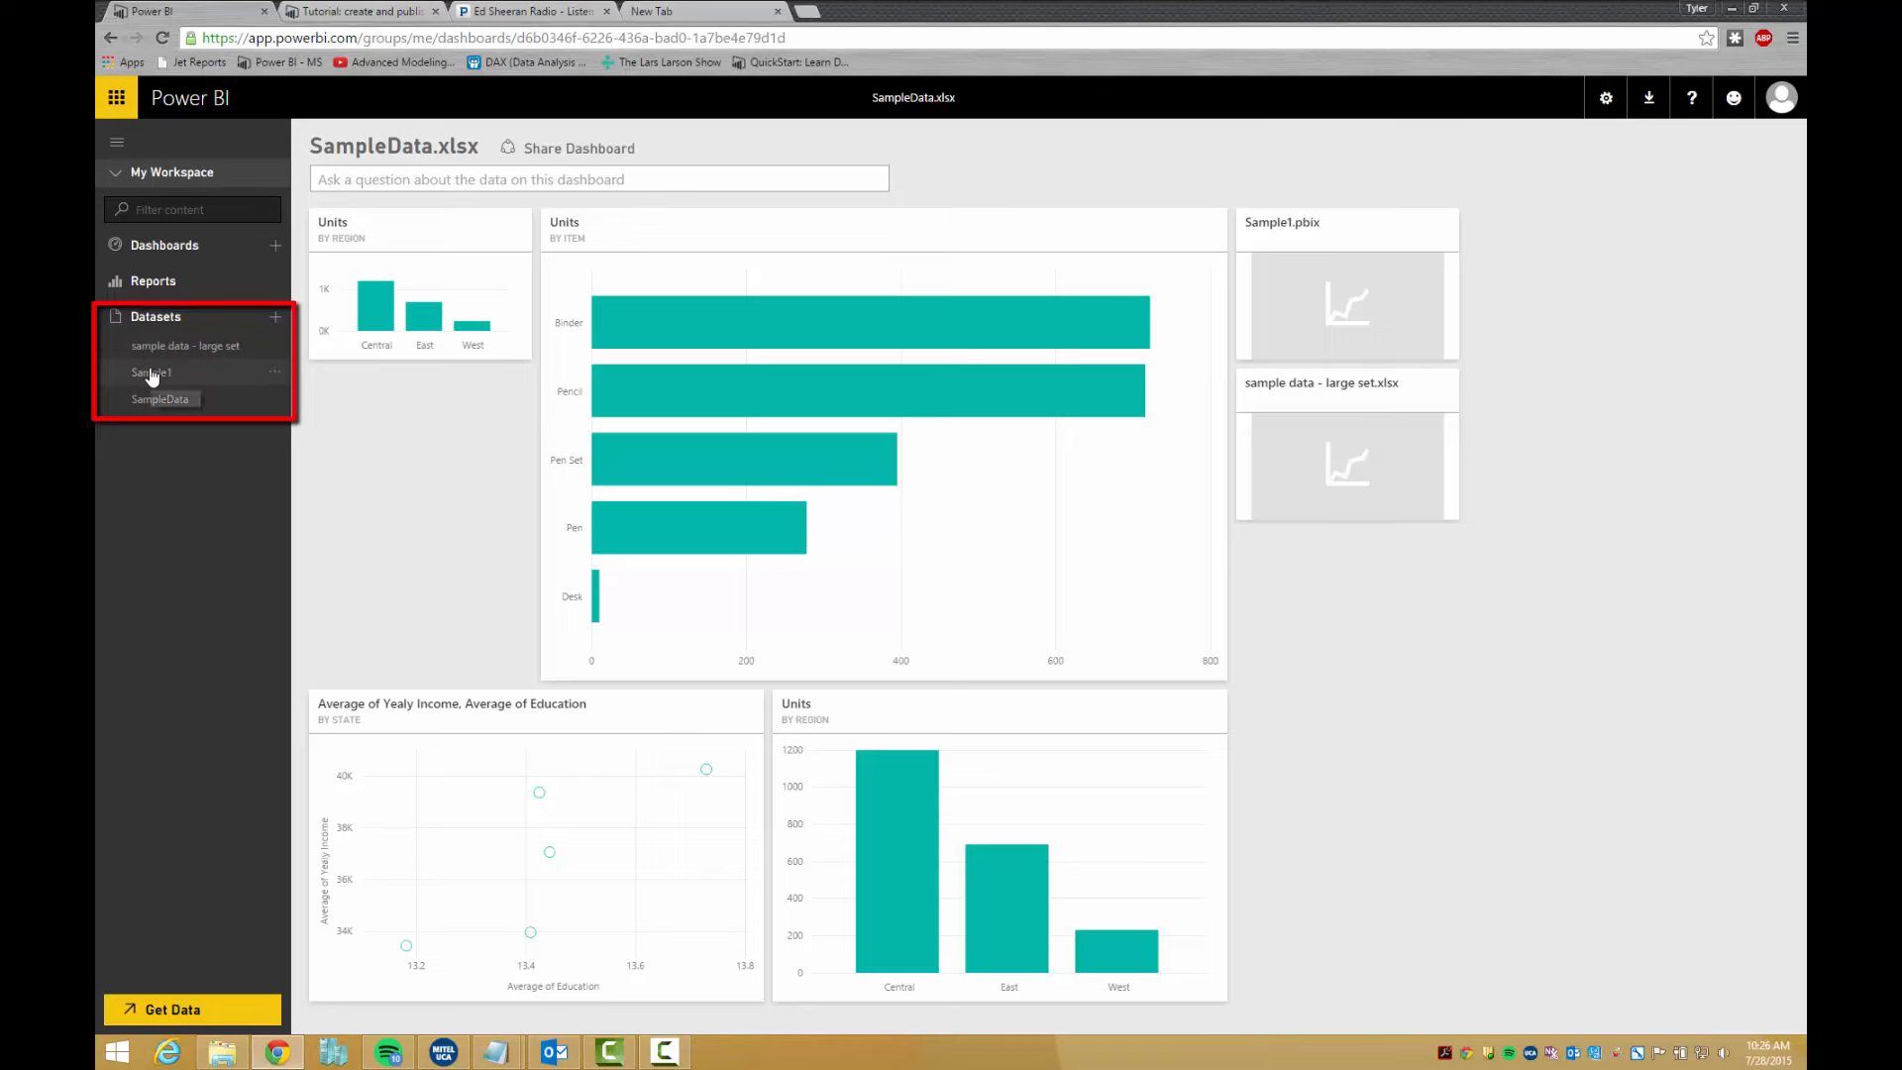
left_click(160, 399)
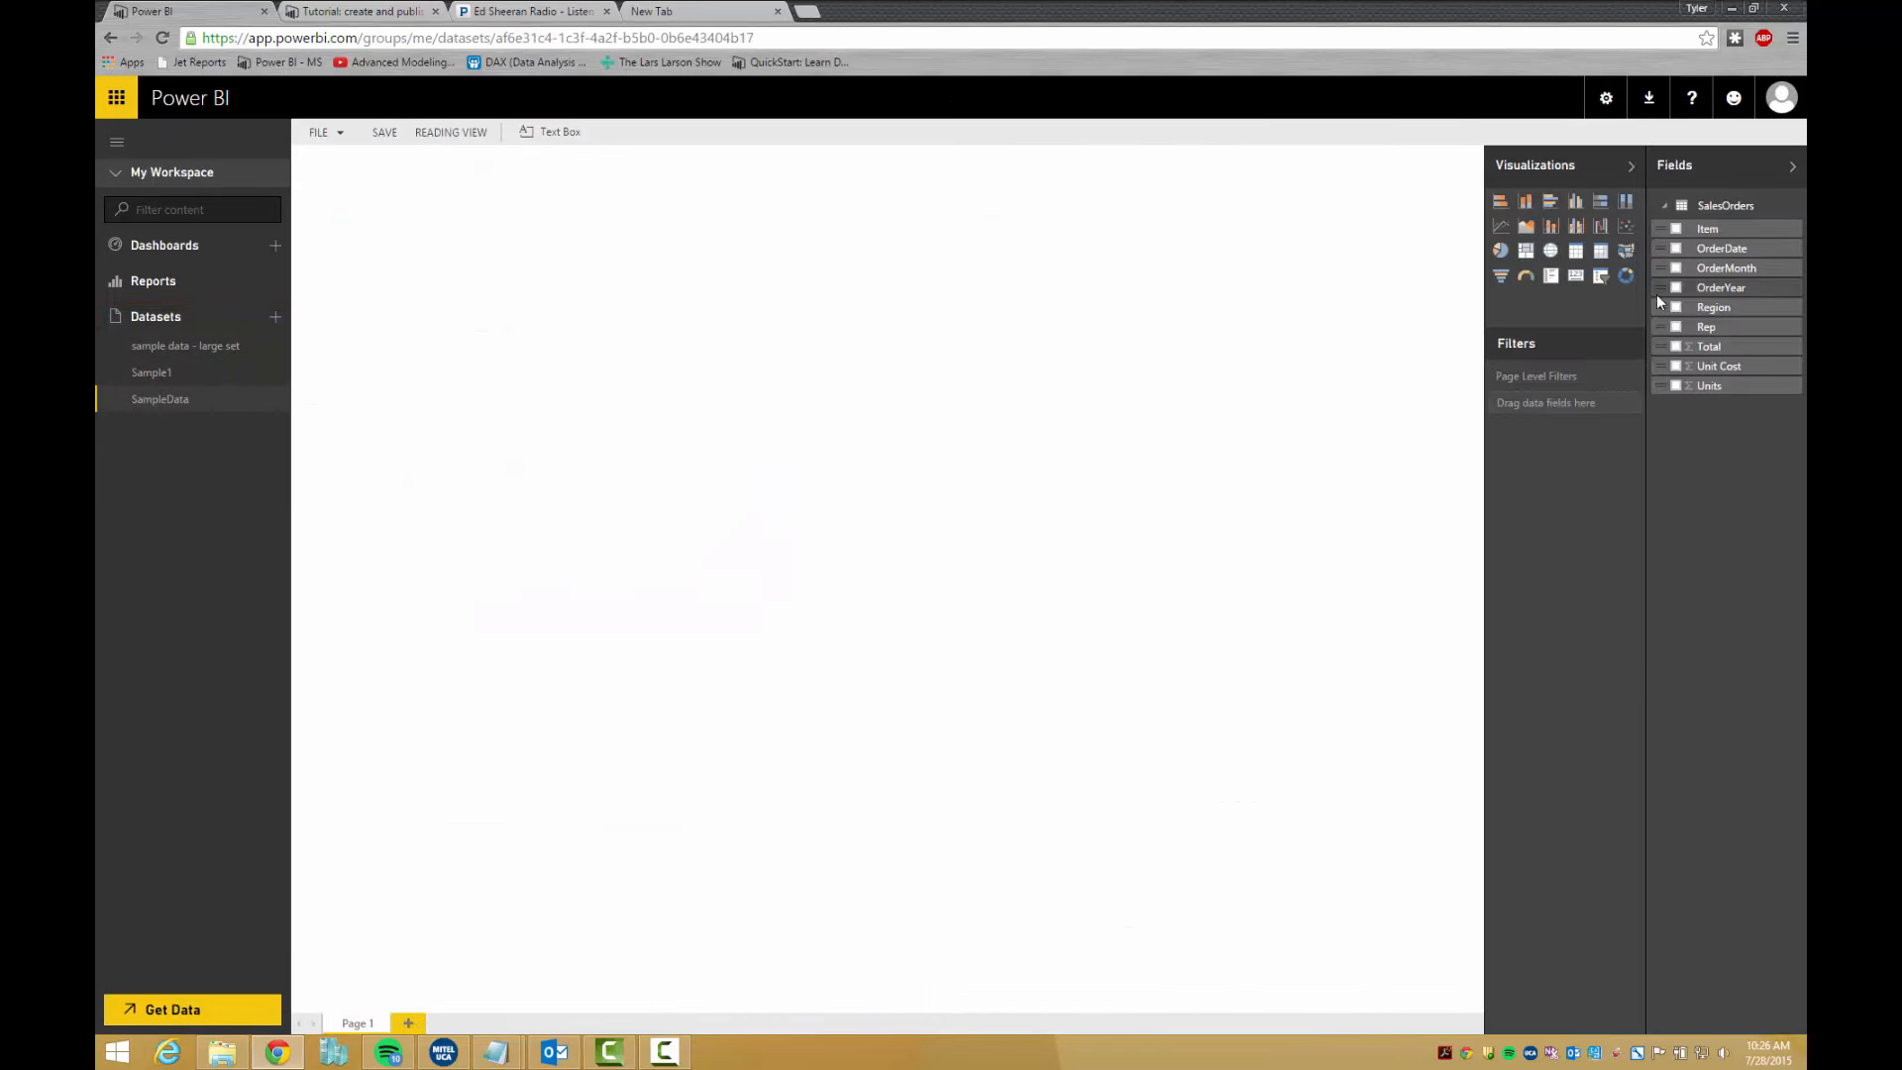
left_click(1675, 385)
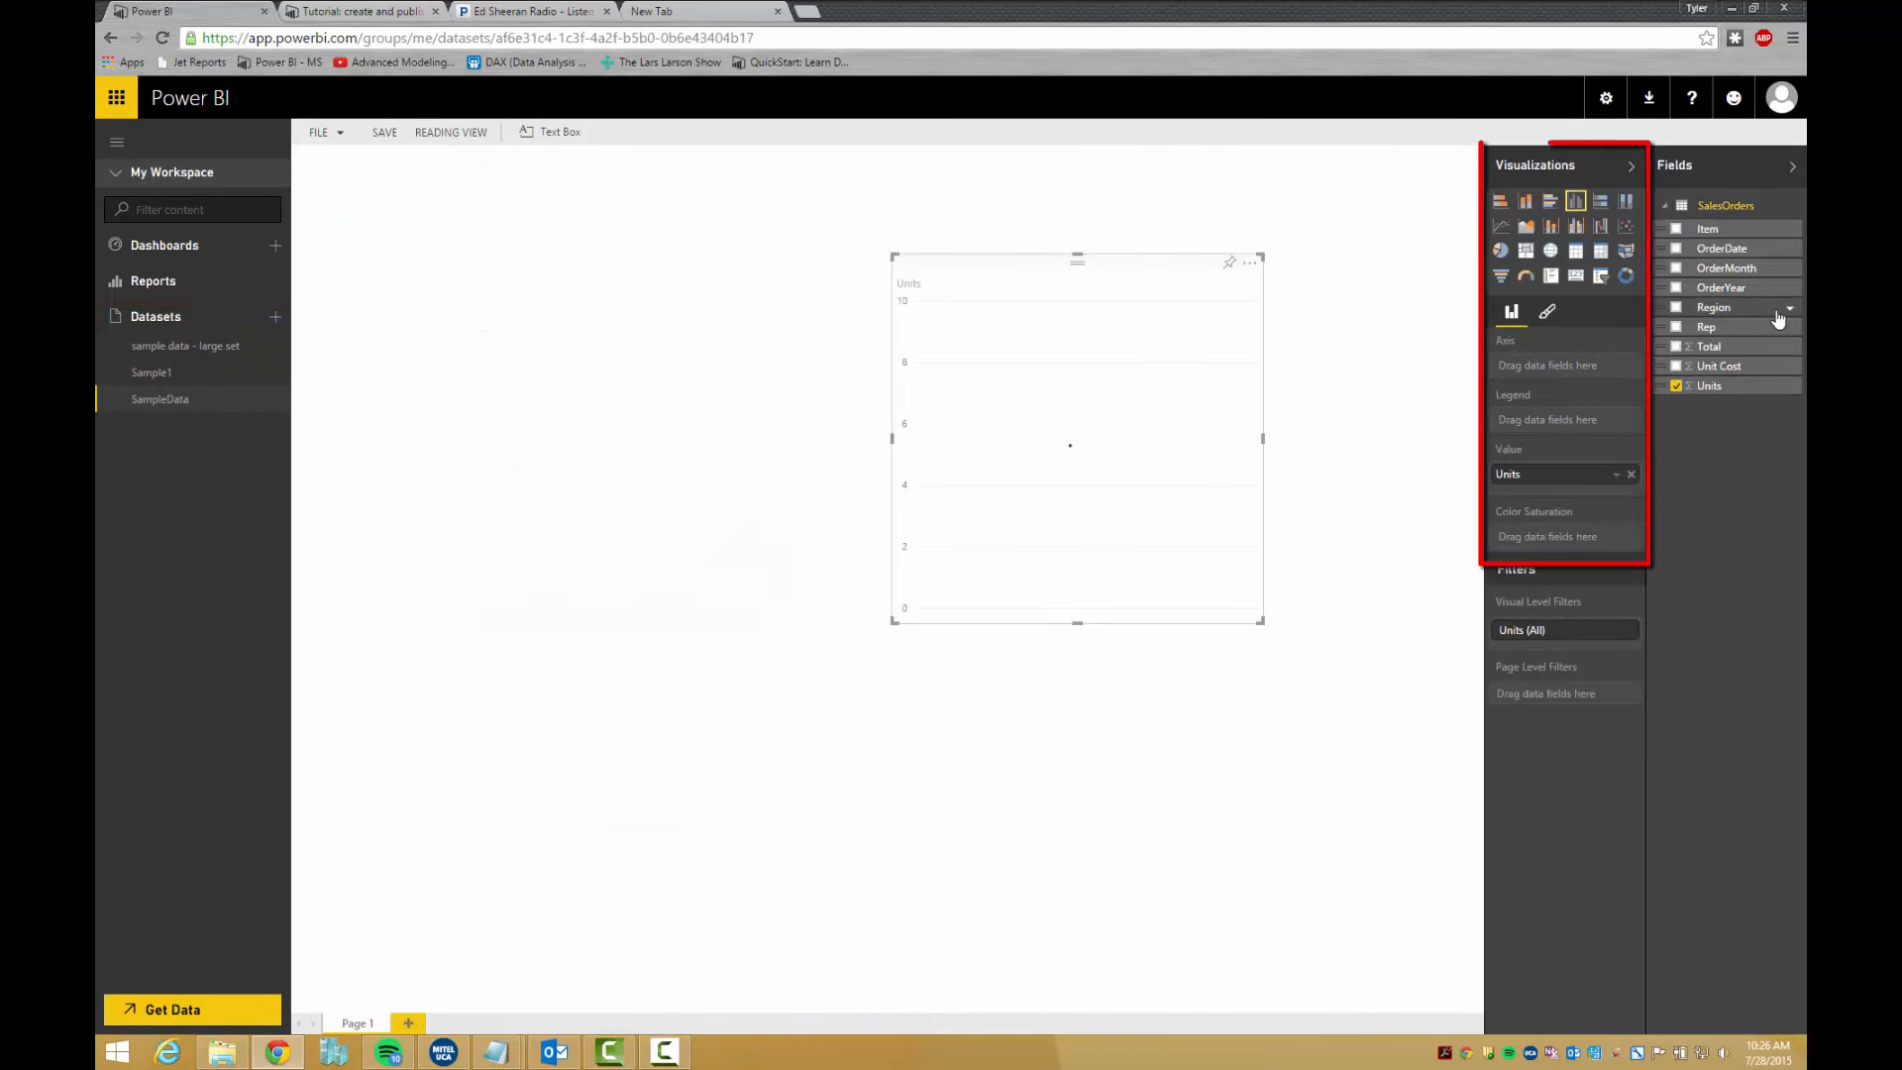
left_click(1676, 307)
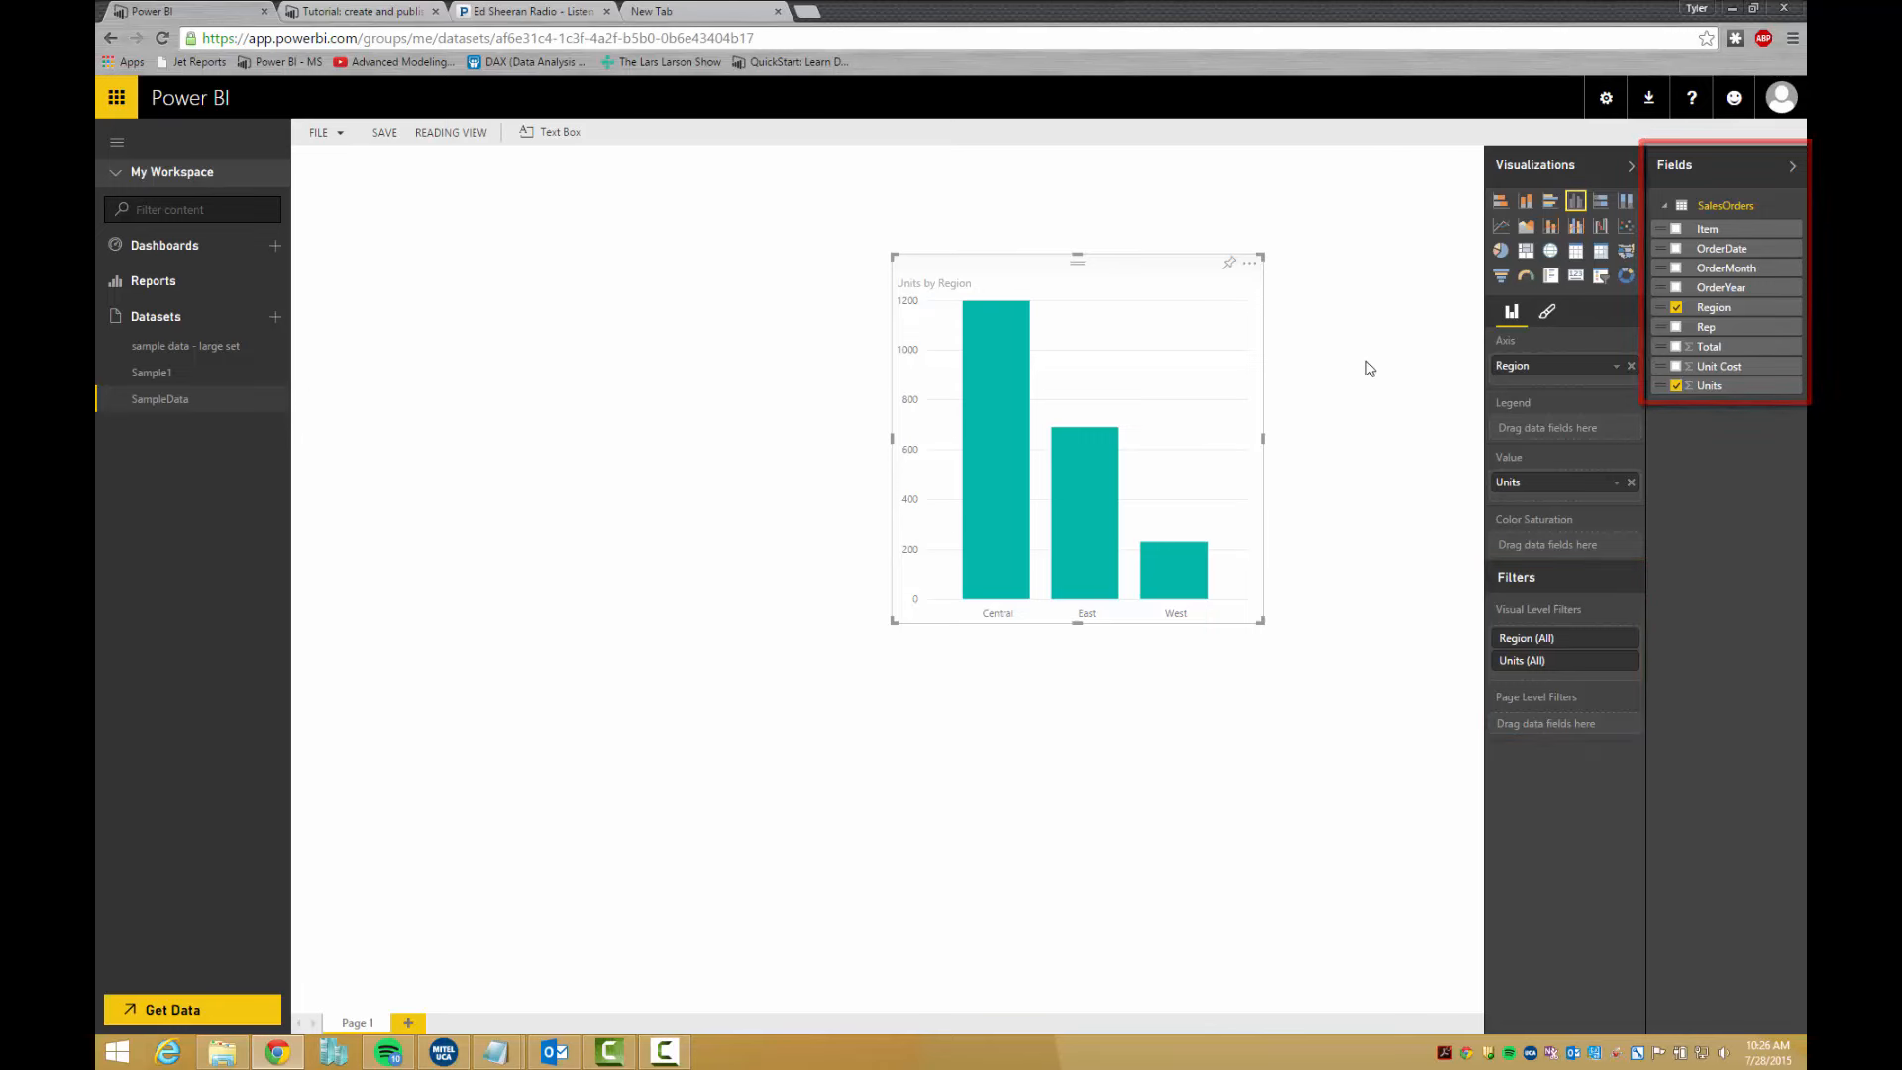
left_click(152, 280)
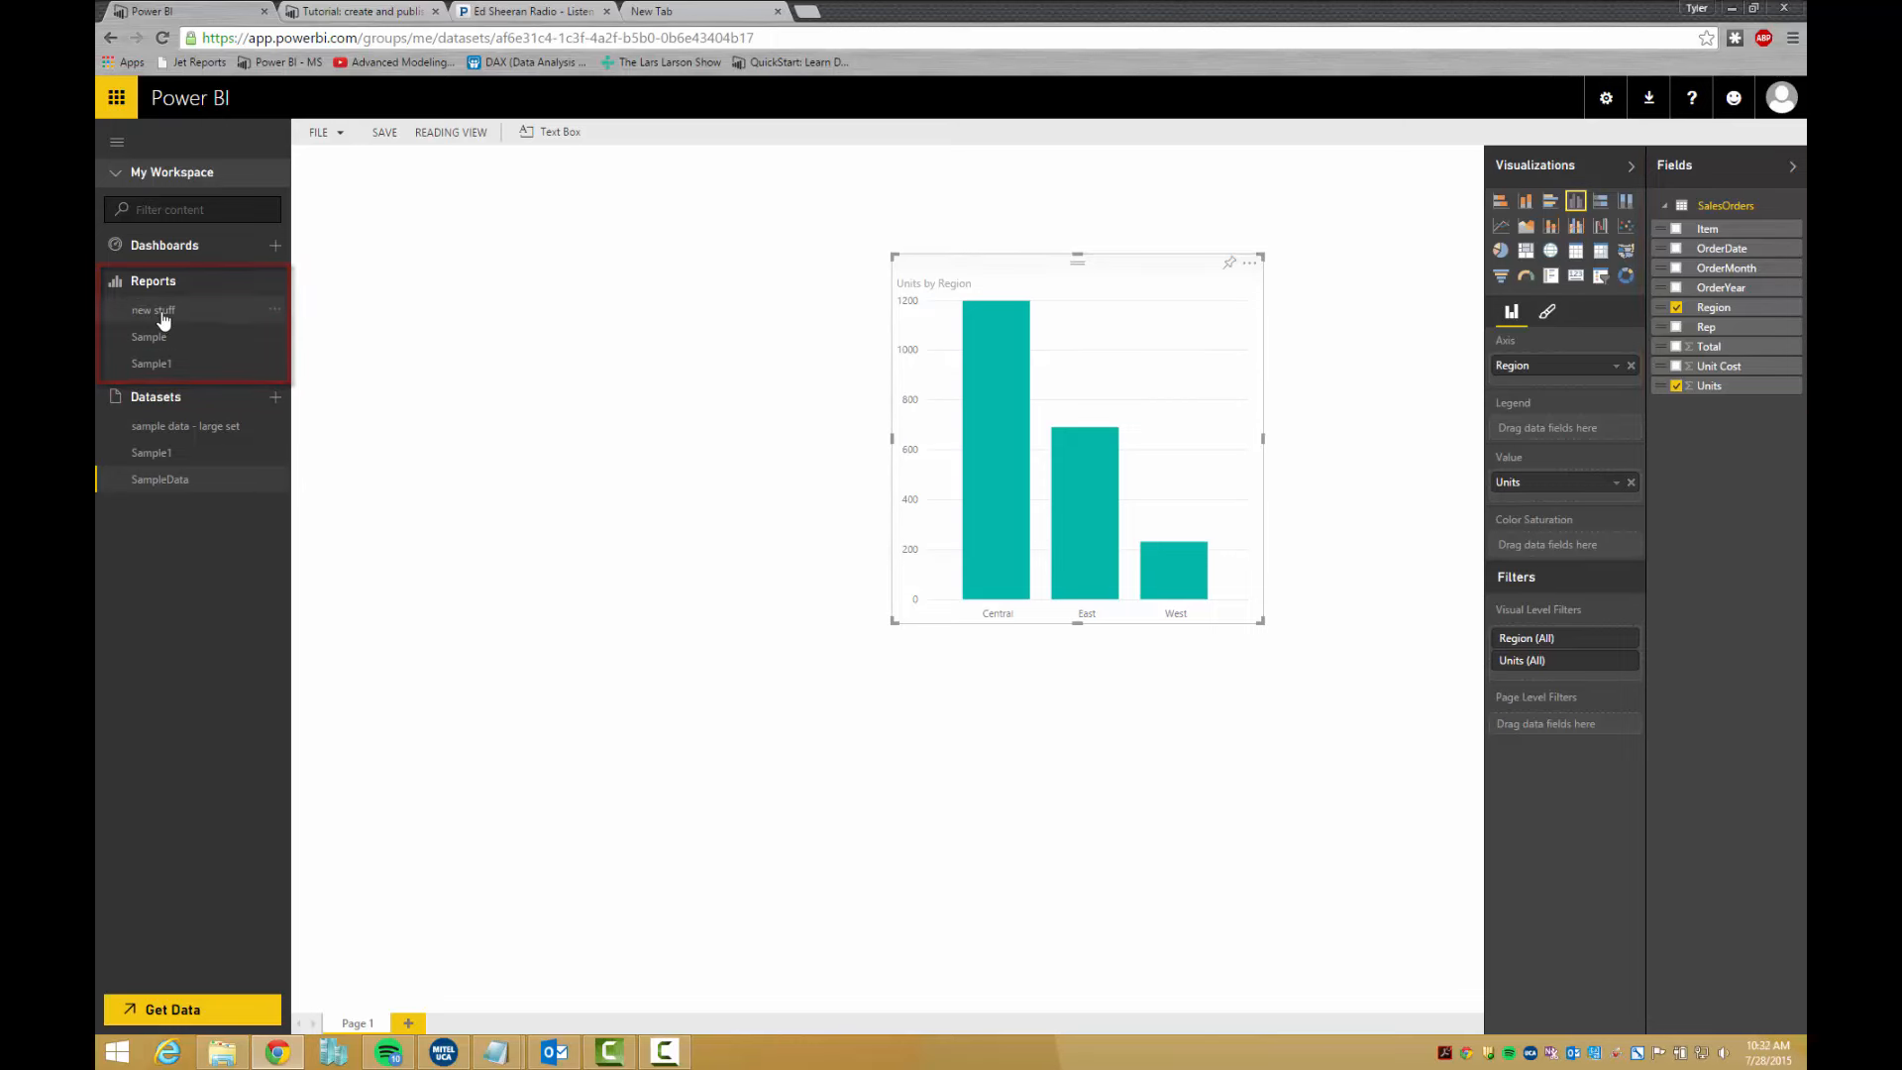
View the Sample report, return to SampleData.xlsx, and type 'what i' in Q&A.
left_click(147, 336)
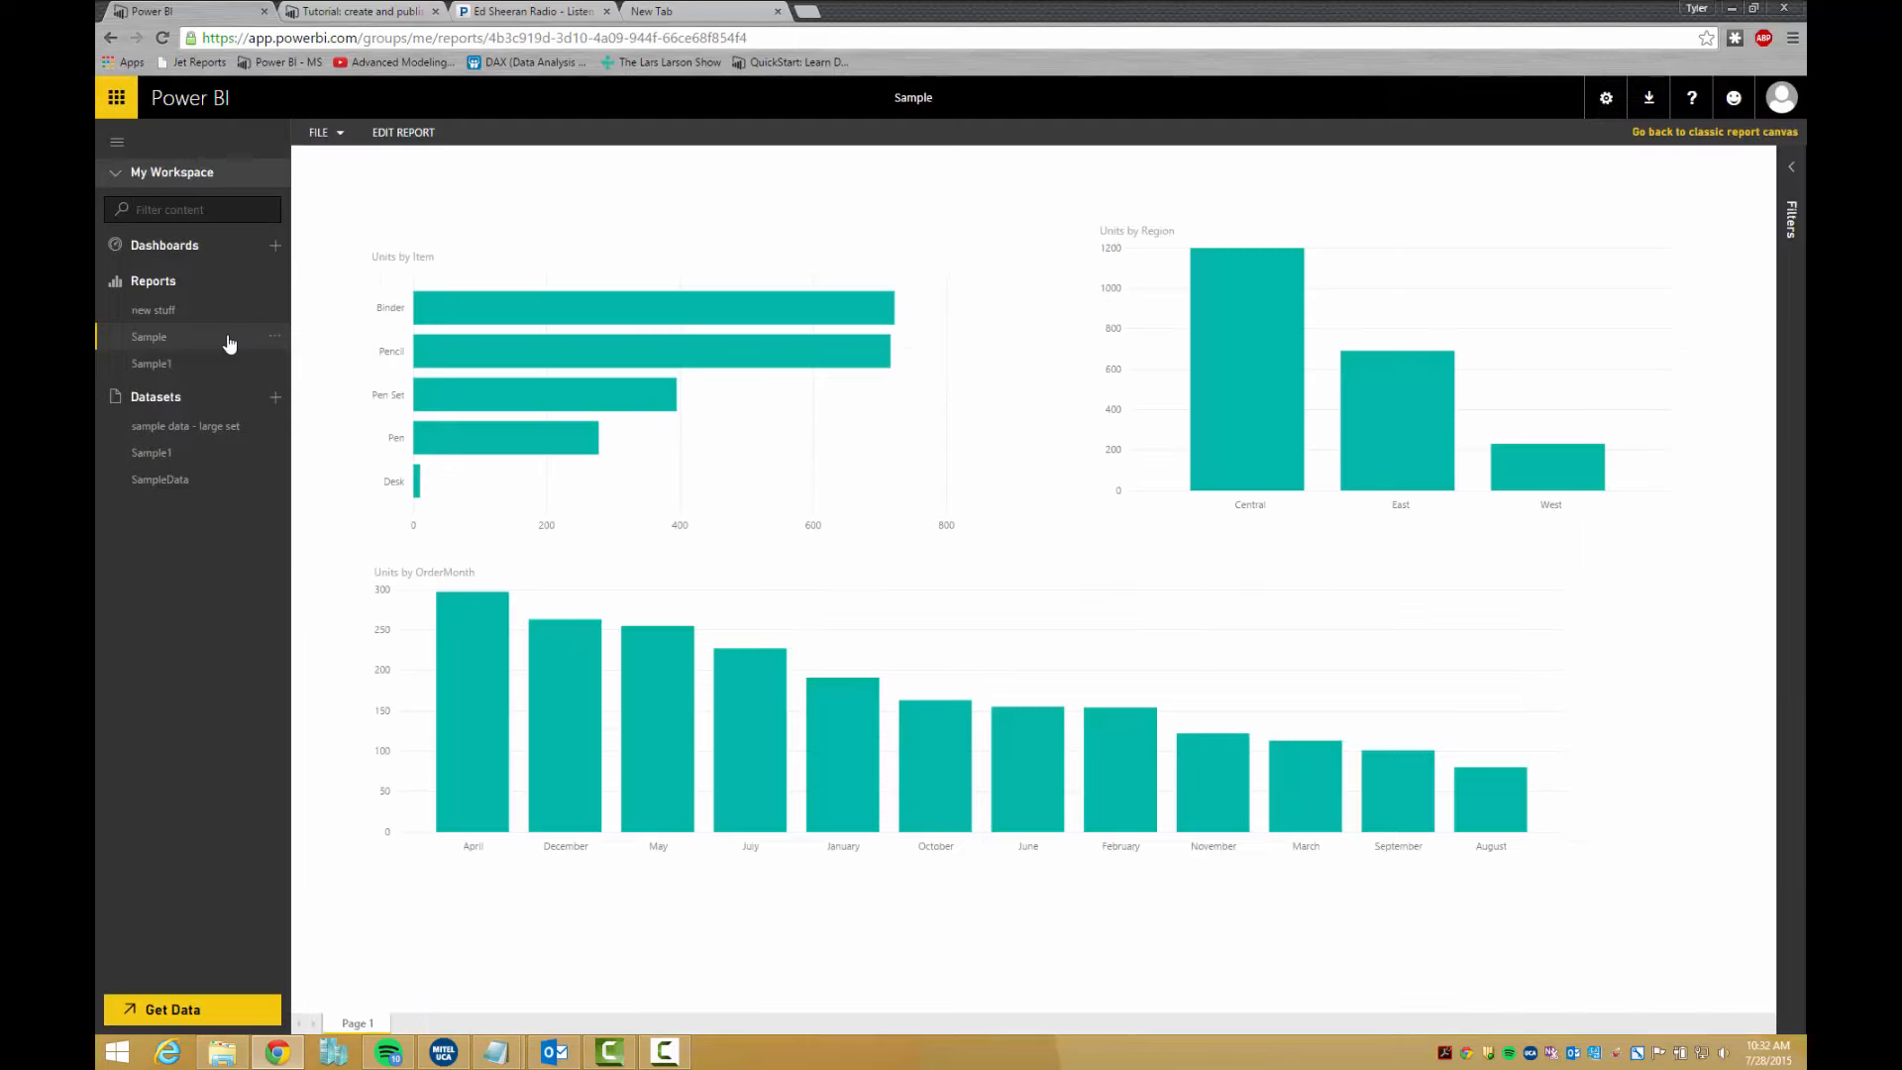
left_click(170, 273)
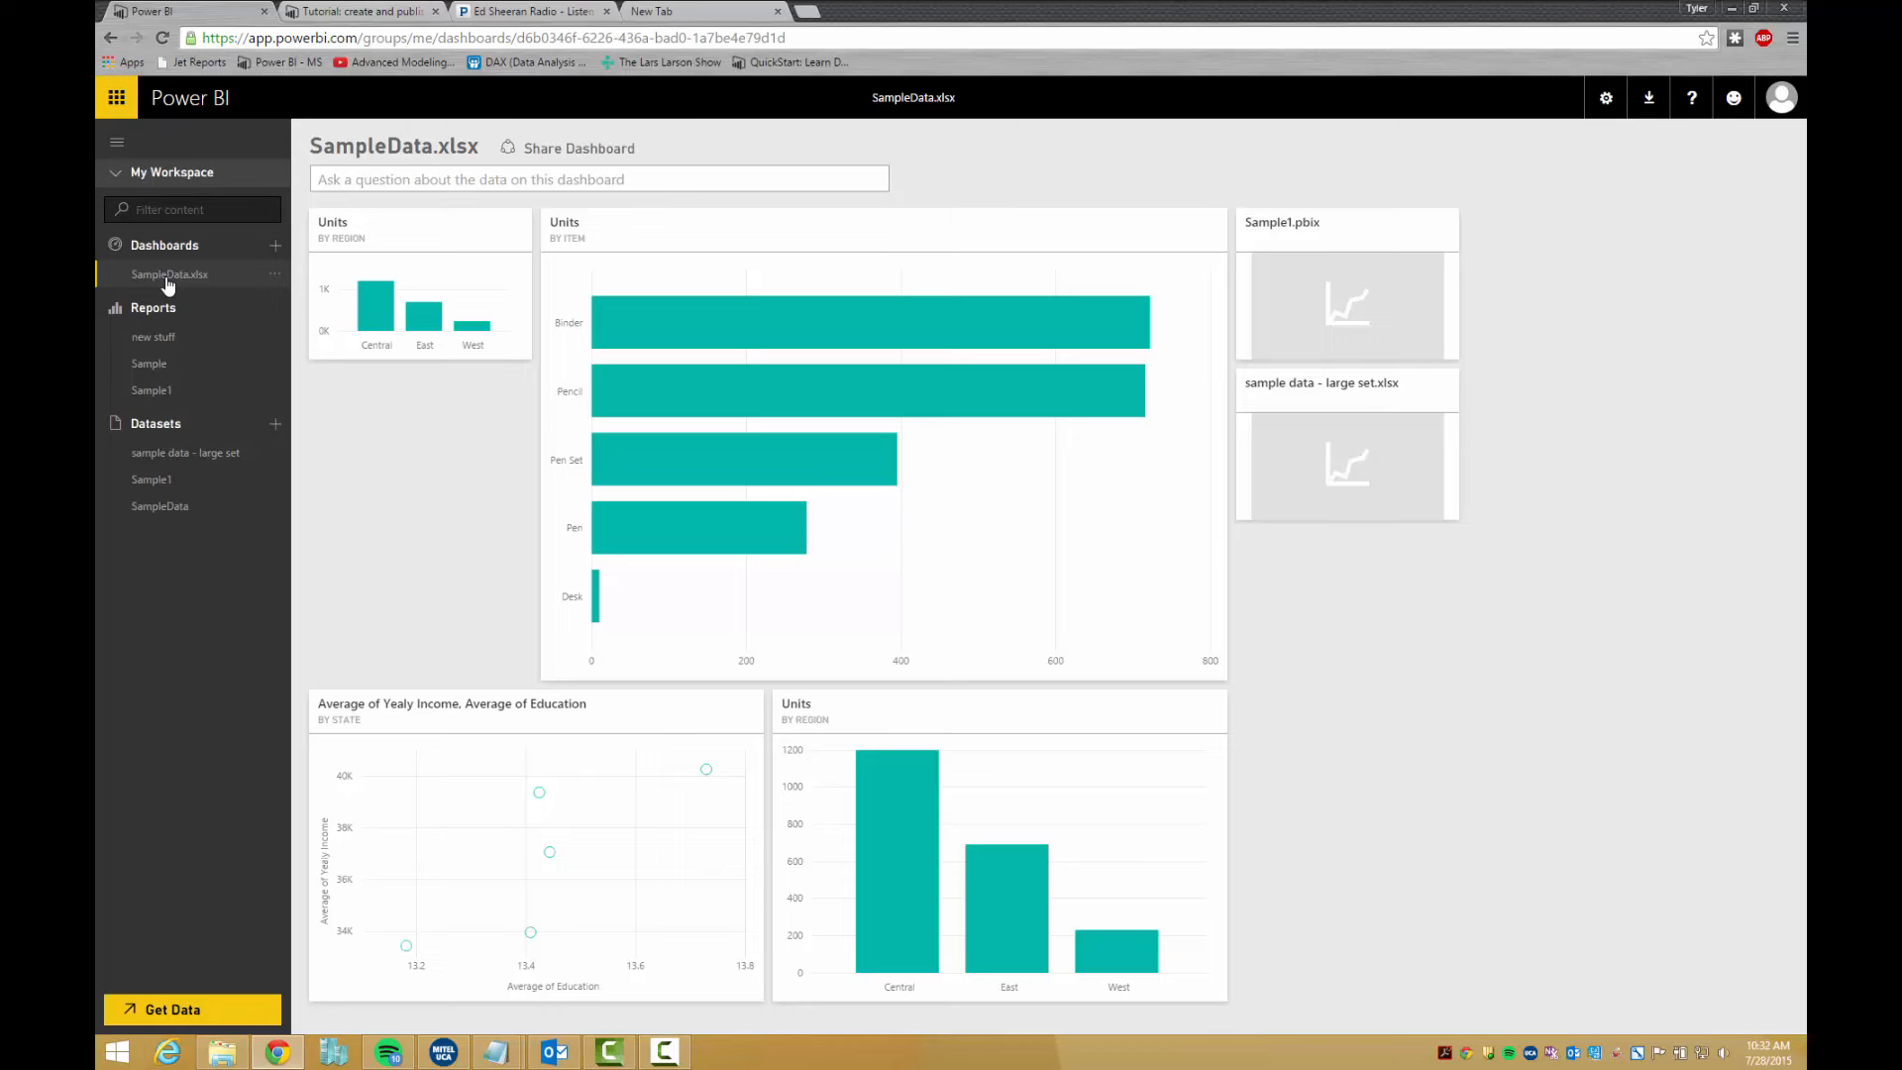
mouse_move(218, 305)
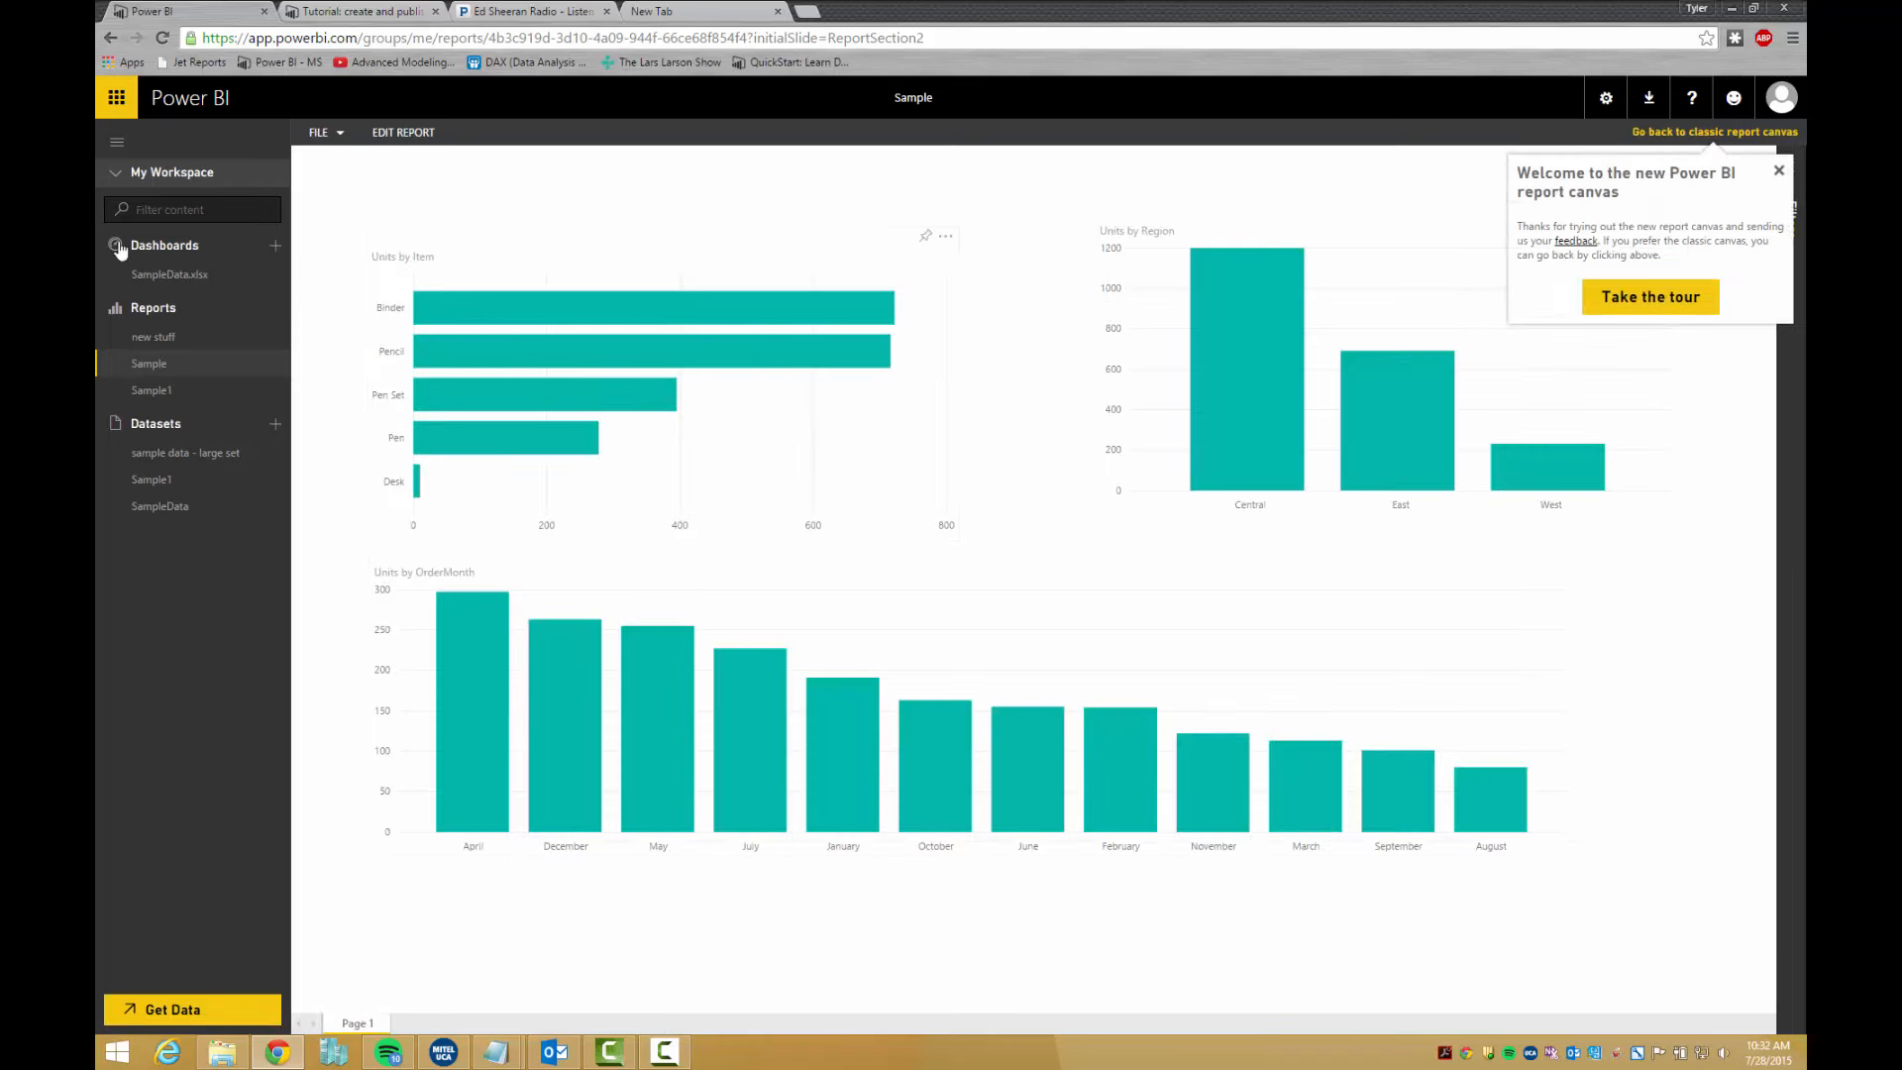
left_click(169, 274)
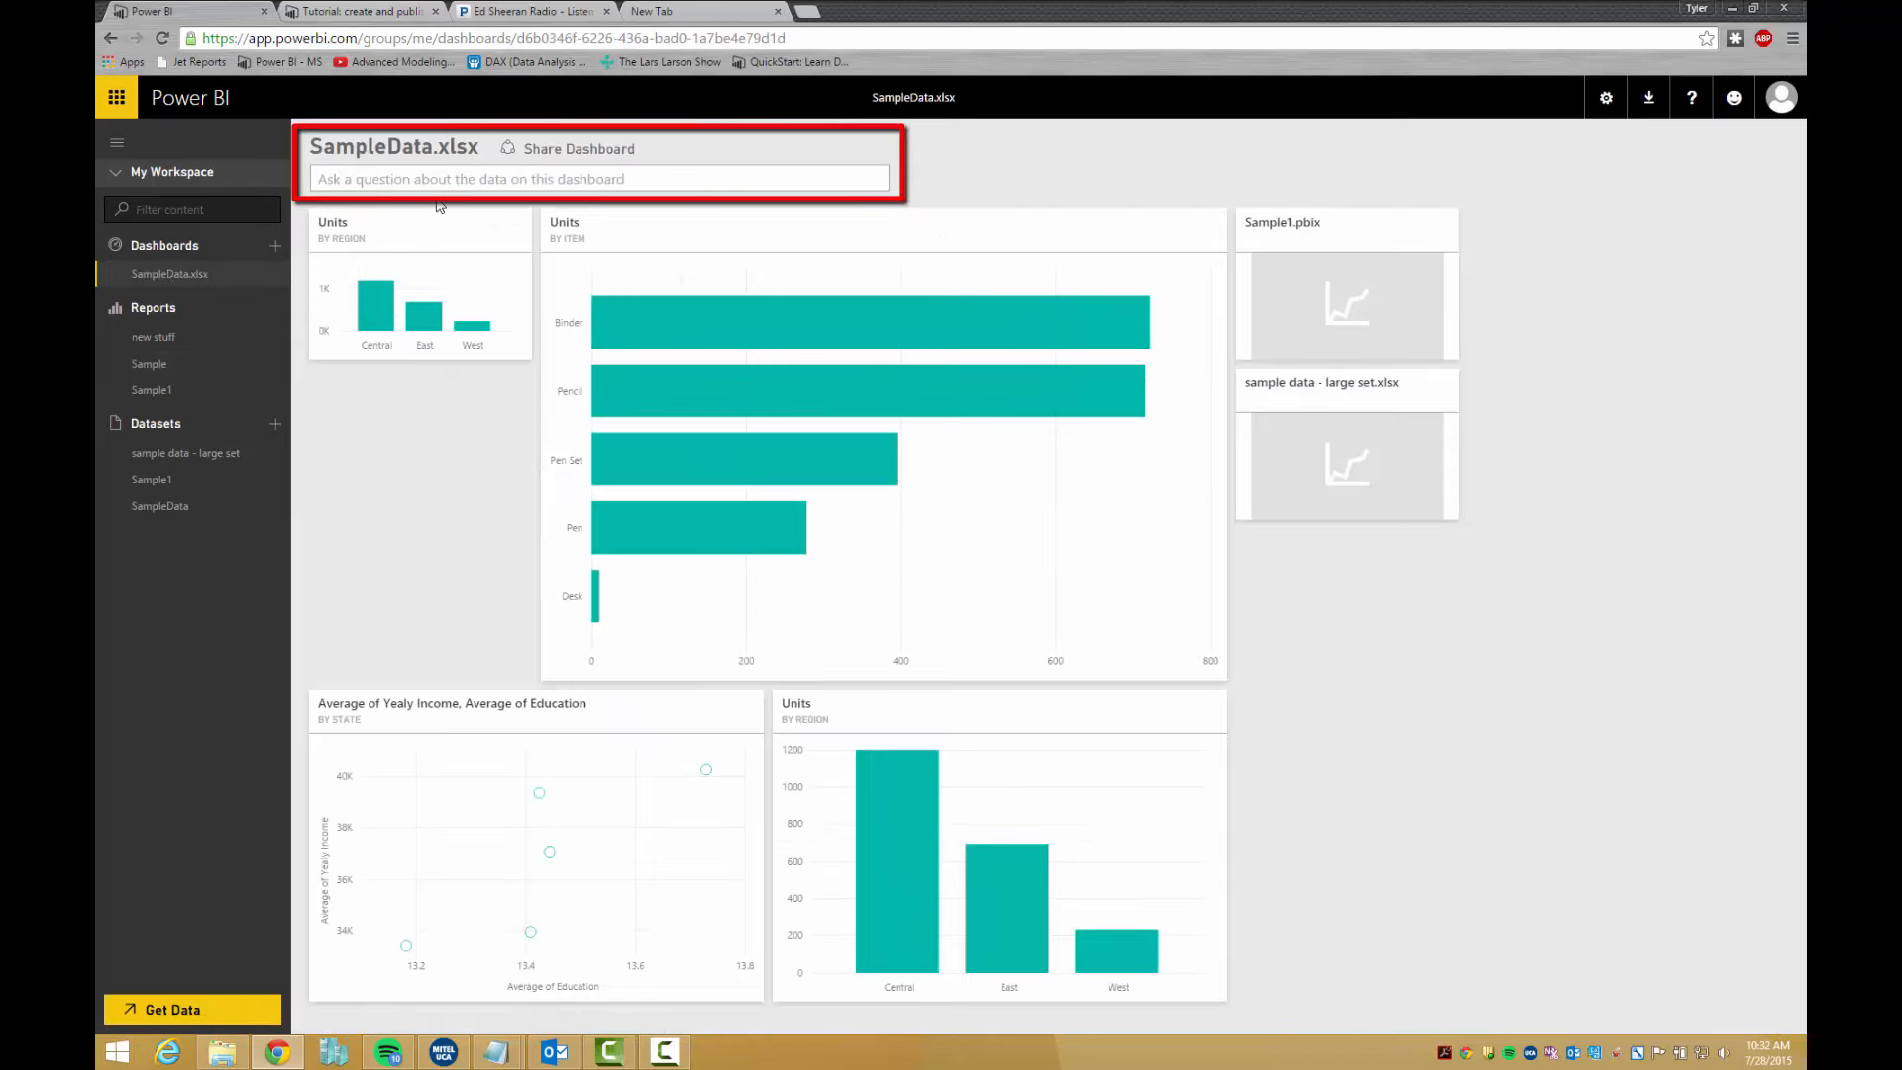
type("what i")
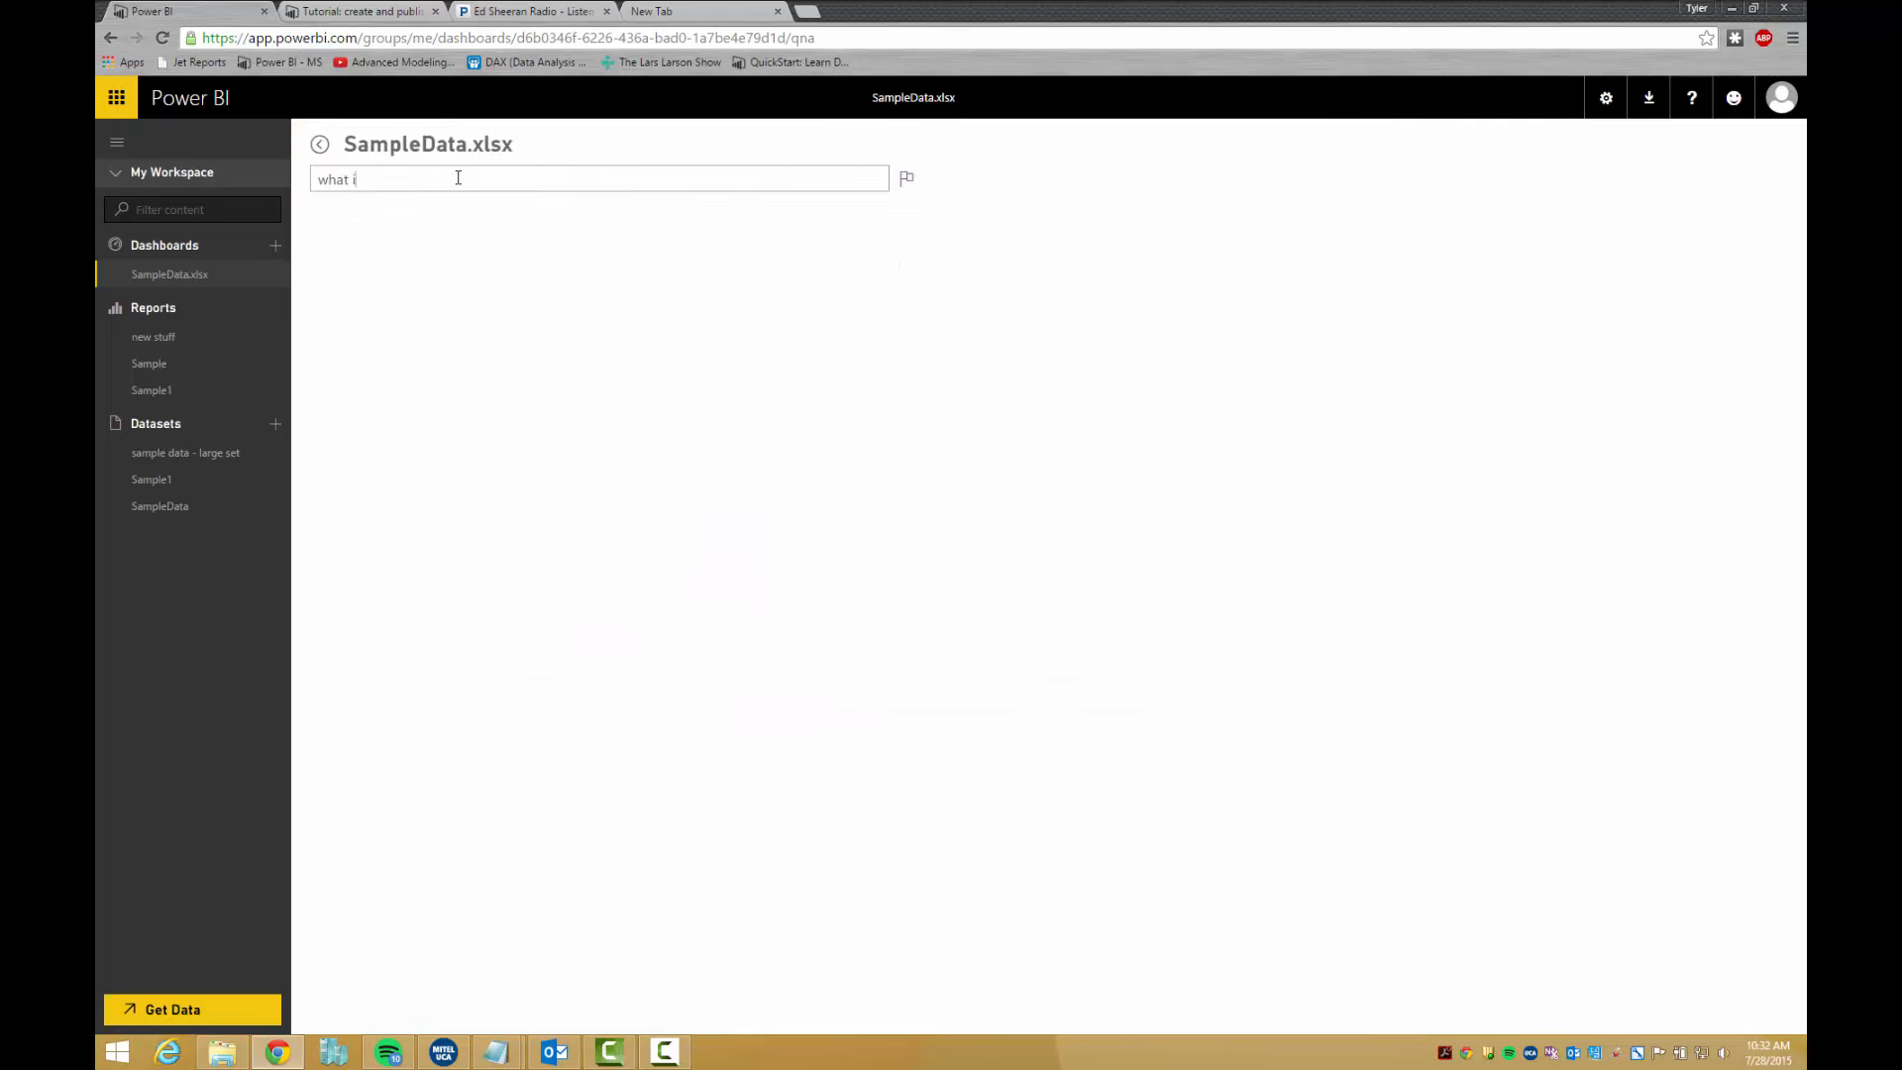